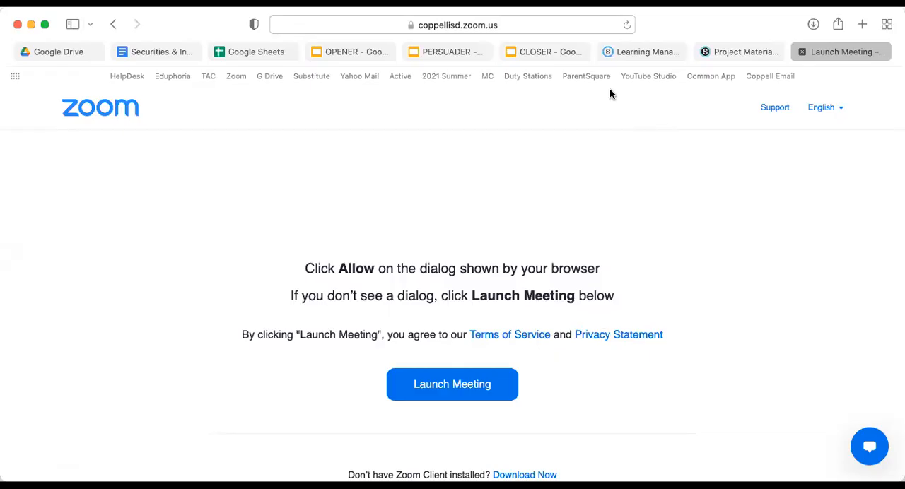
pyautogui.moveTo(170, 64)
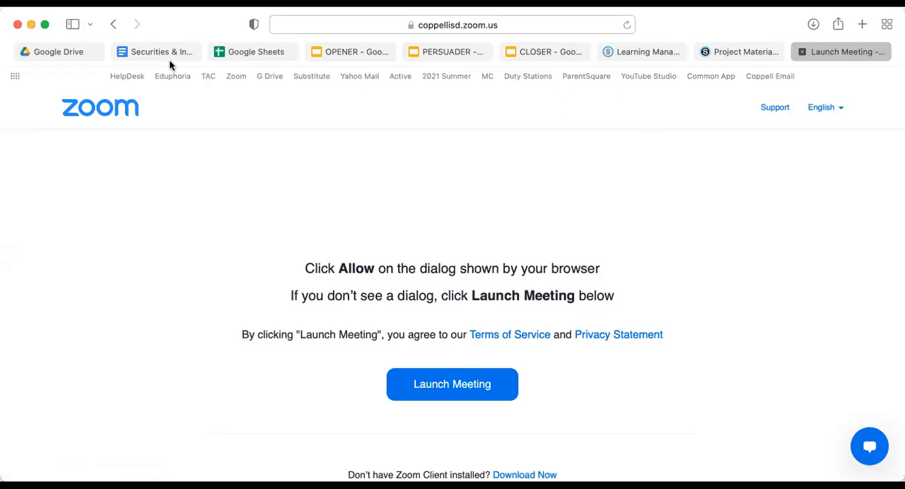
# Visit the investing agenda and Drive folder, then launch the Elements of Investing Scoring Rubric.
pyautogui.click(161, 51)
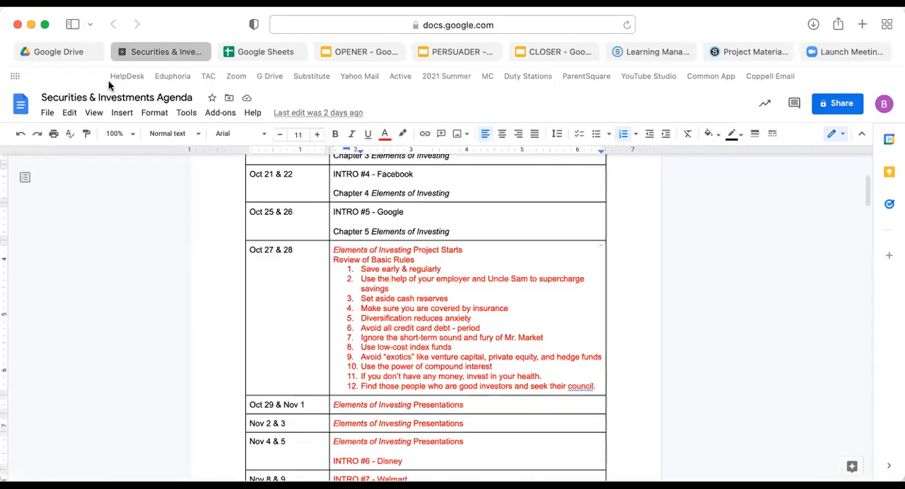
pyautogui.click(59, 51)
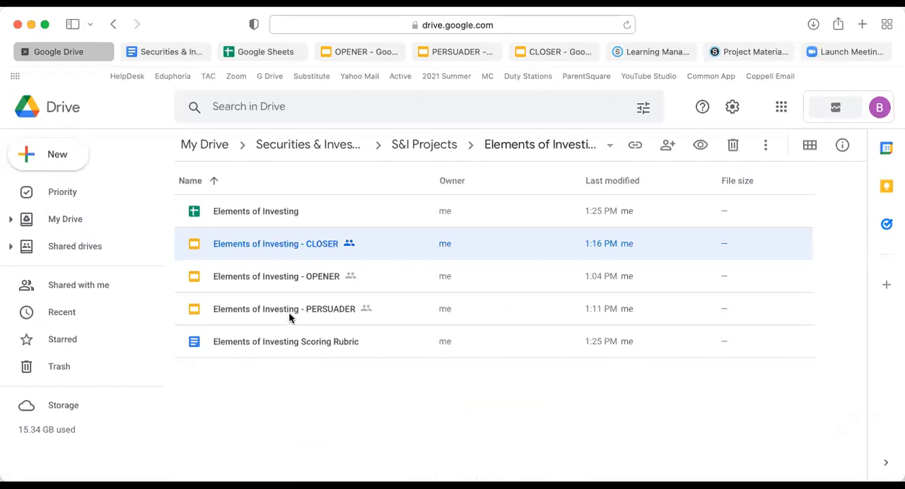
pyautogui.doubleClick(276, 243)
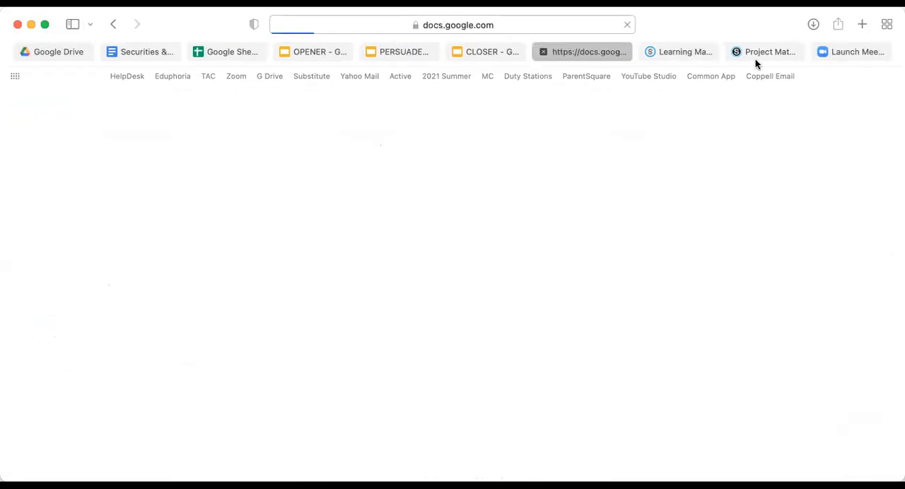
# Highlight the twelve basic rules of investing on the Schoology Project Materials page.
pyautogui.click(763, 51)
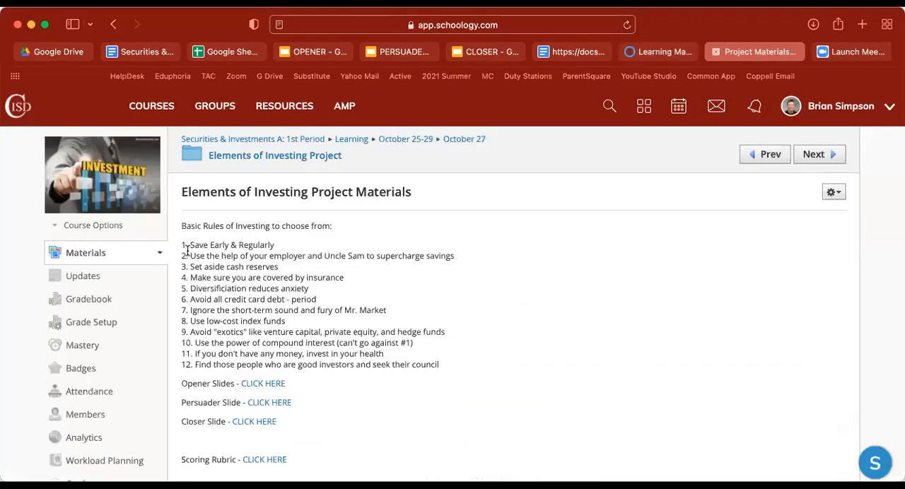
pyautogui.moveTo(181, 245); pyautogui.dragTo(386, 310)
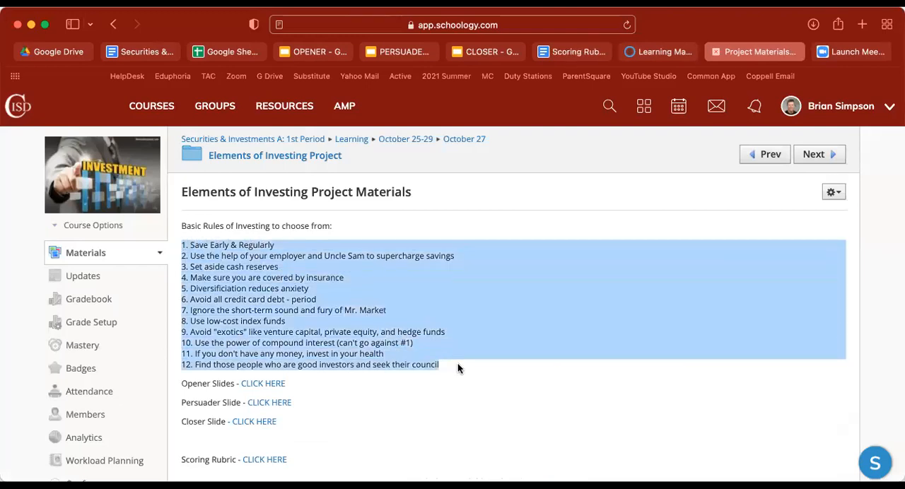
pyautogui.click(458, 367)
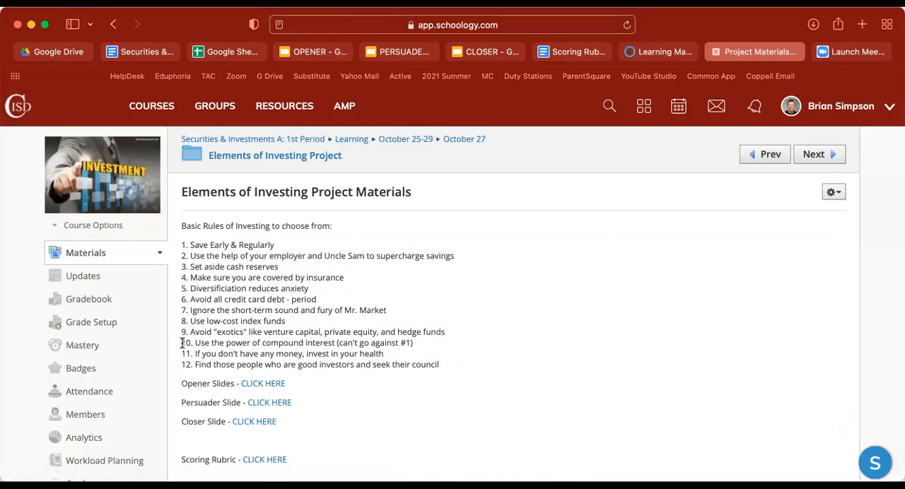
pyautogui.moveTo(181, 342); pyautogui.dragTo(438, 365)
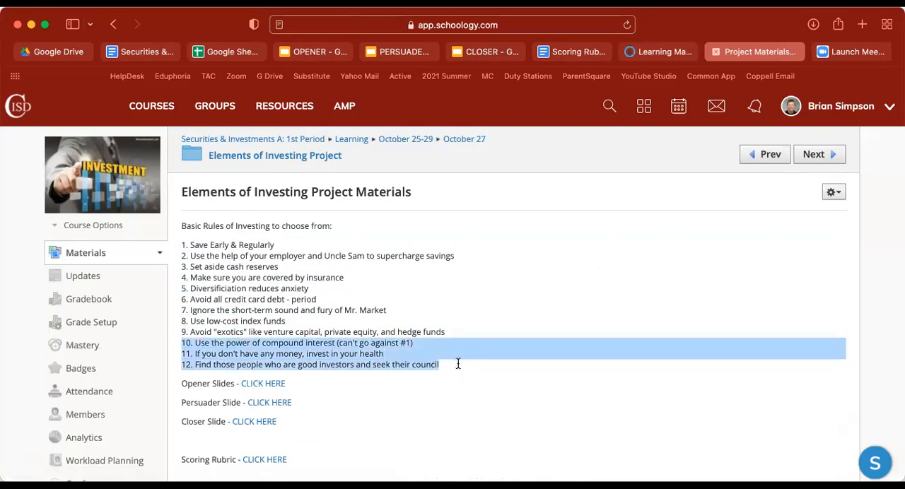
pyautogui.click(226, 353)
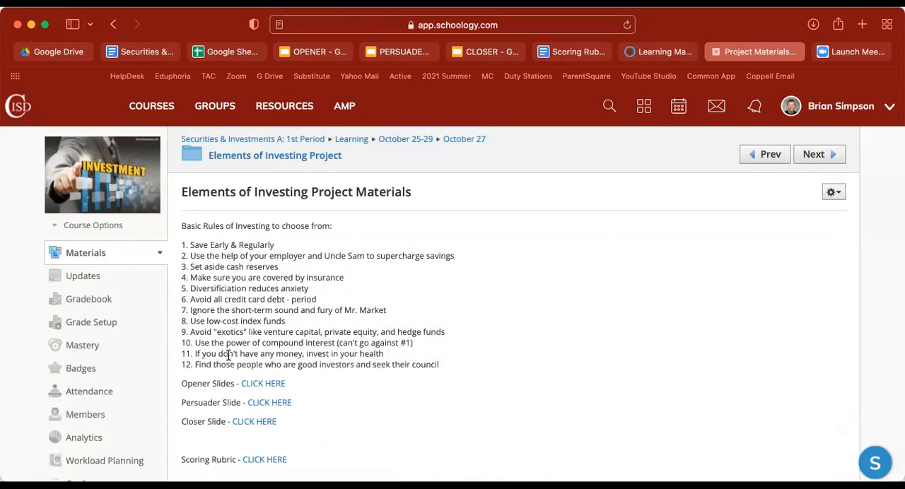
pyautogui.moveTo(308, 322)
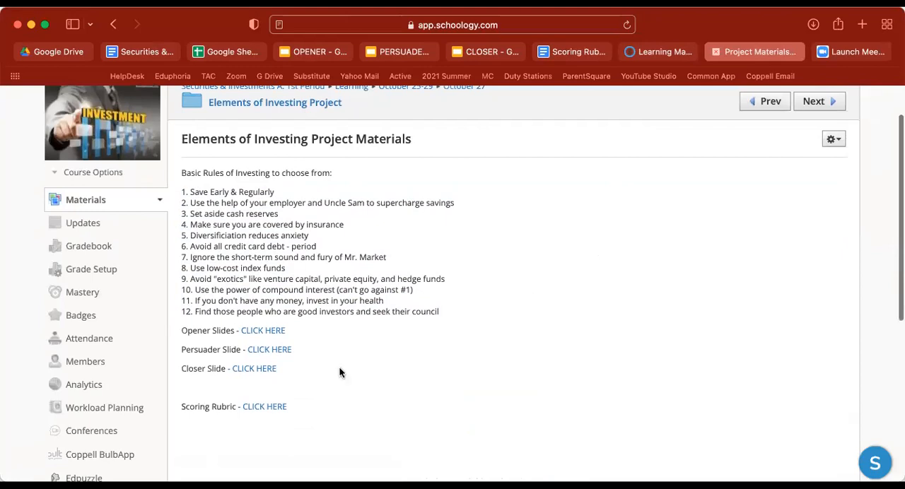
pyautogui.scroll(3)
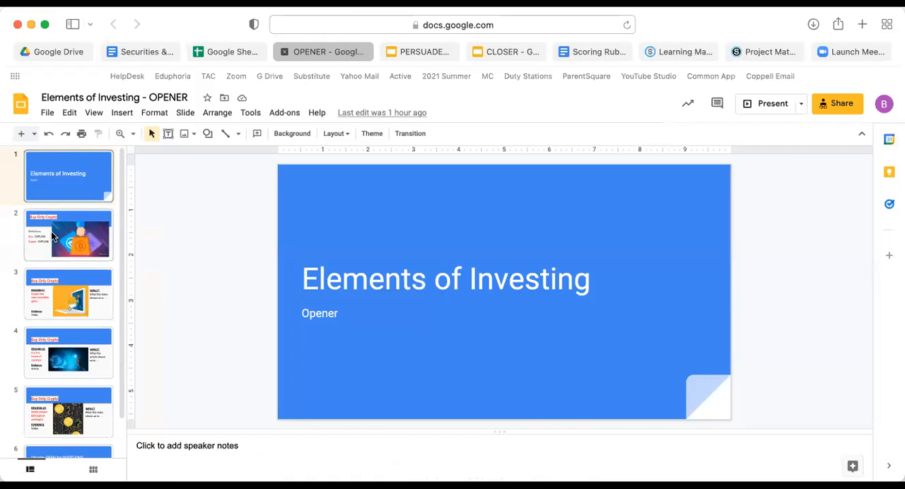
# View the Buy Only Crypto definitions slide, then move to the group spreadsheet.
pyautogui.click(68, 235)
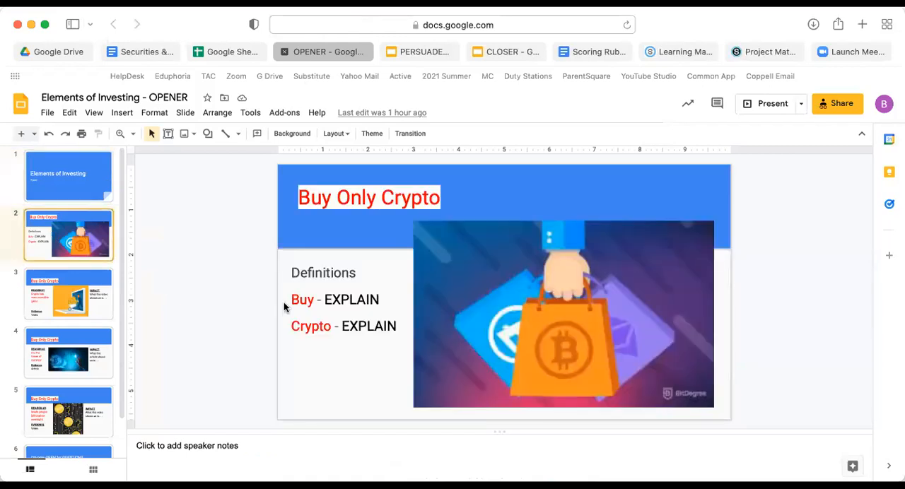
pyautogui.moveTo(285, 294)
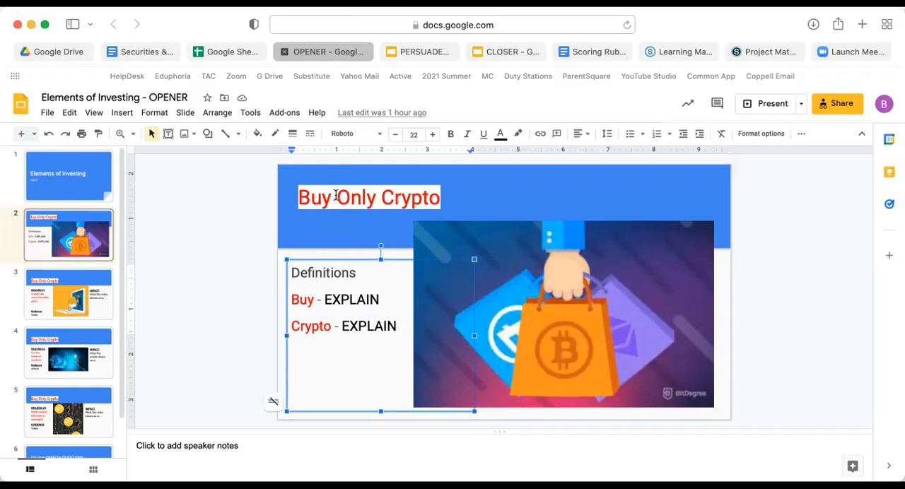
pyautogui.moveTo(333, 236)
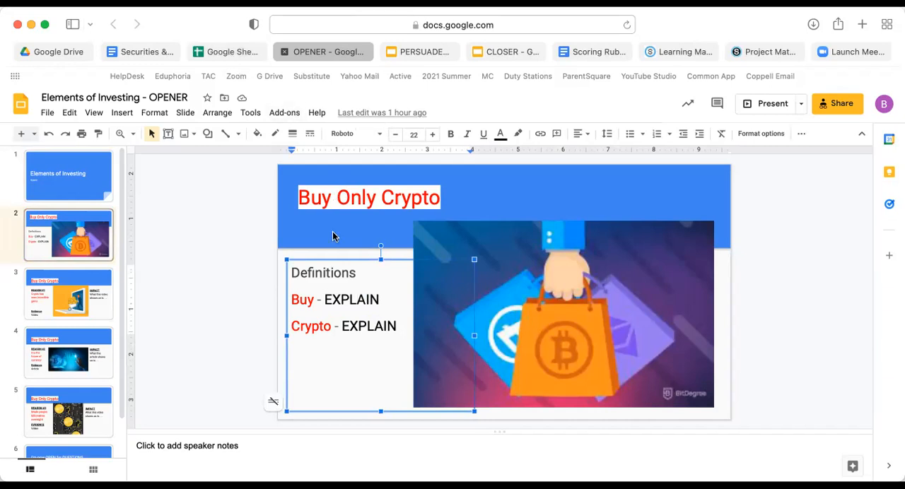
pyautogui.click(234, 51)
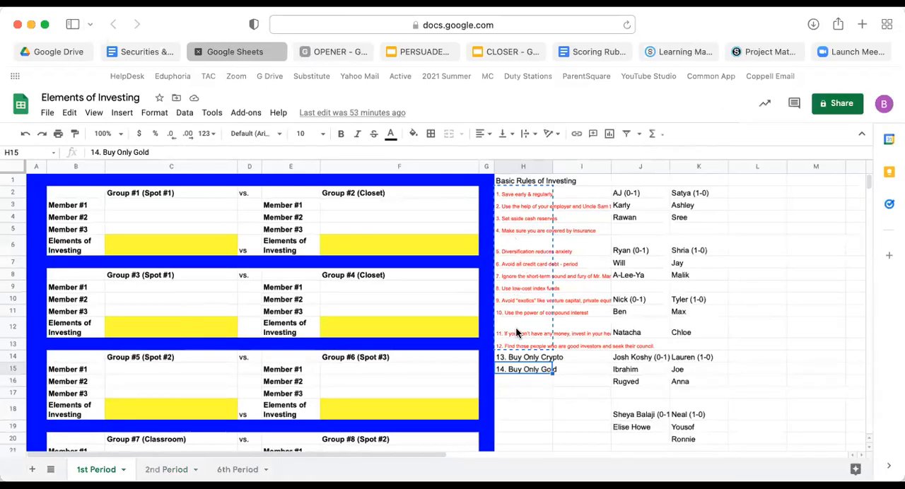
pyautogui.click(523, 356)
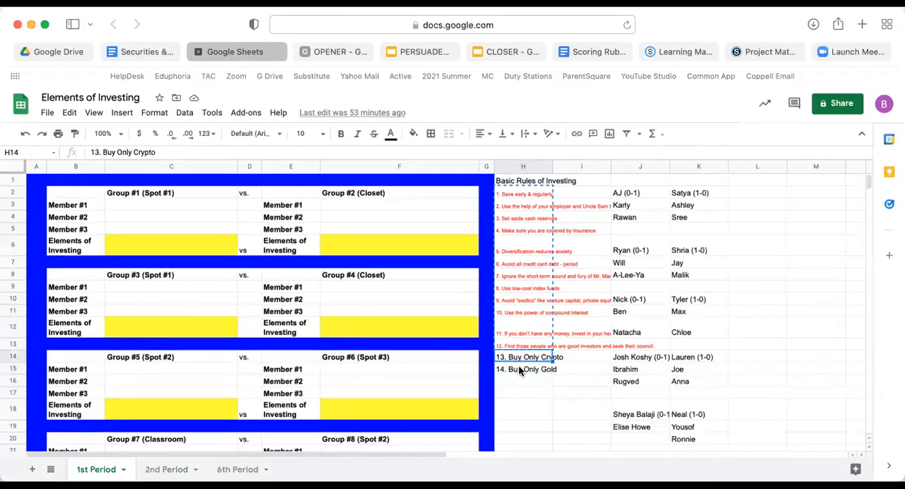
pyautogui.click(523, 369)
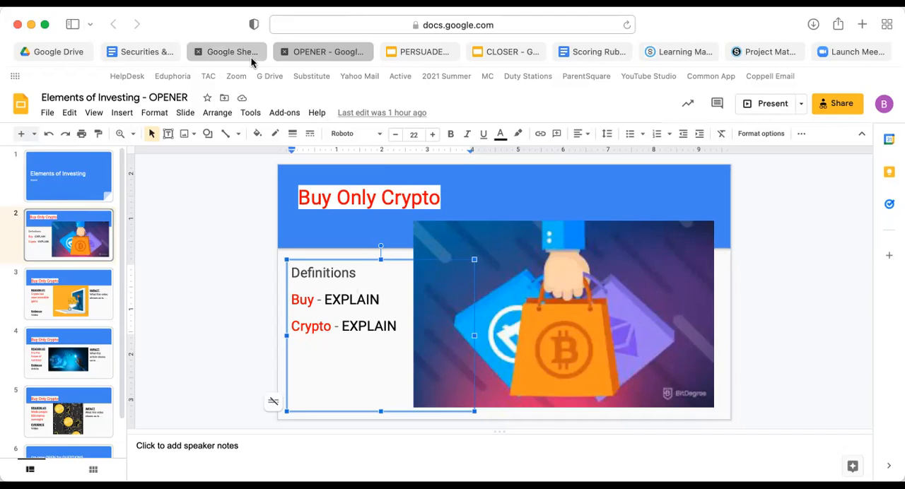
pyautogui.click(226, 50)
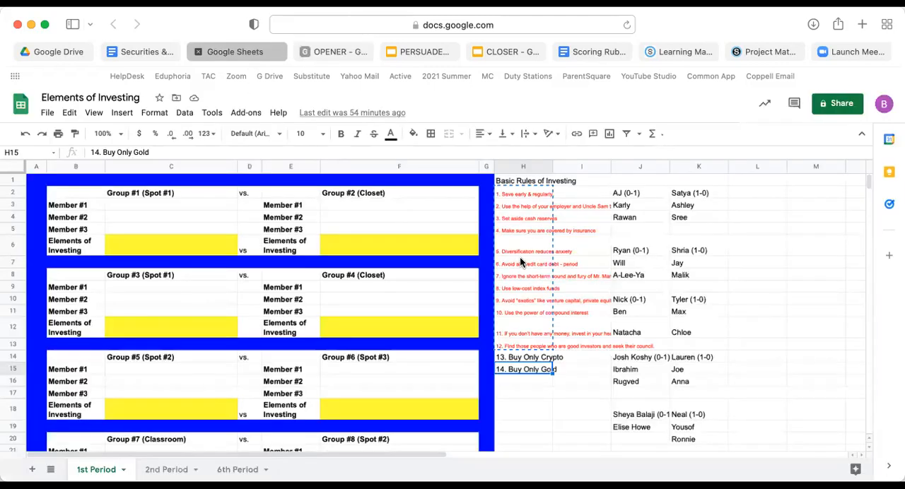
# Read the credit card debt and cash reserves rules, then return to the OPENER deck's Reason #1 slide.
pyautogui.click(523, 263)
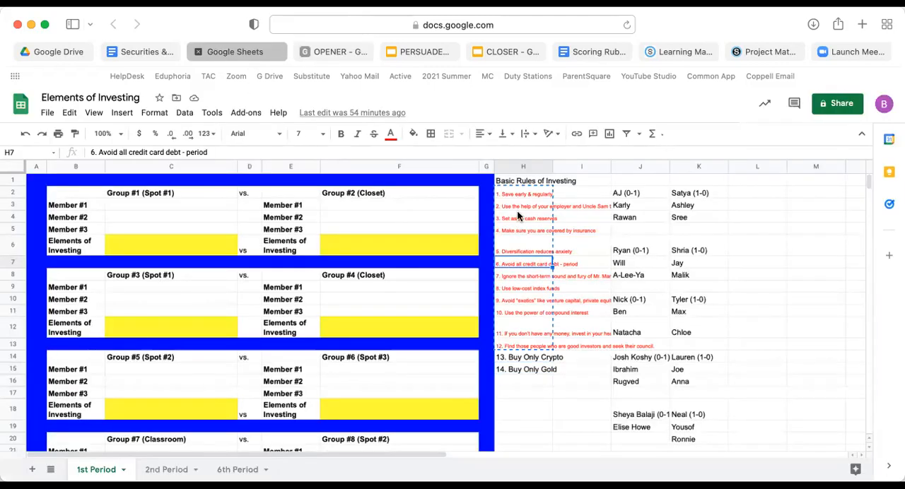
pyautogui.click(525, 218)
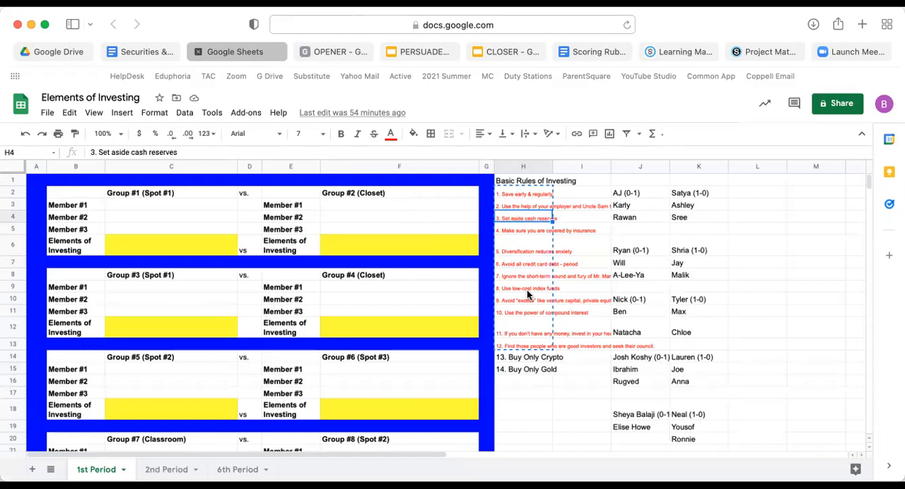
pyautogui.moveTo(517, 226)
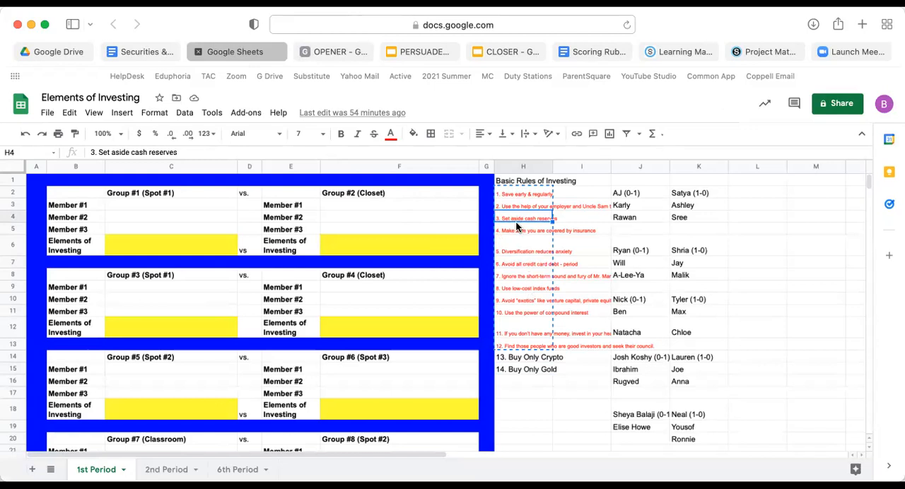
pyautogui.moveTo(495, 207)
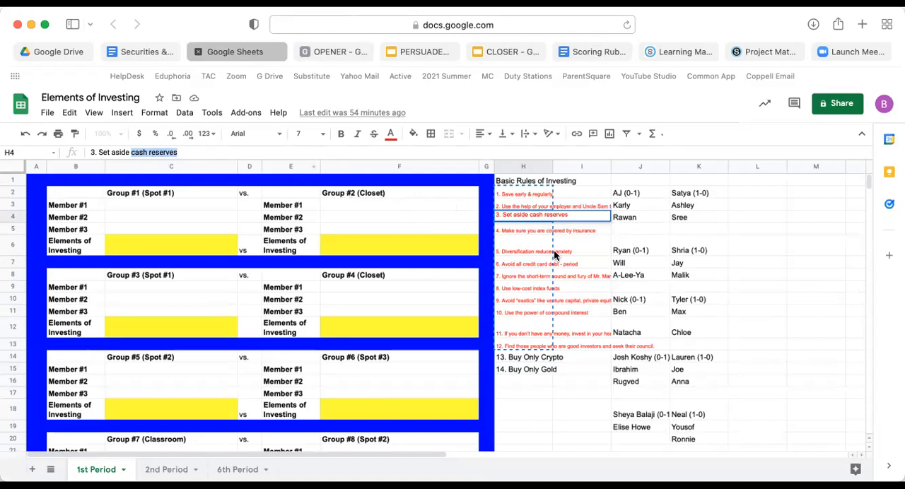
pyautogui.click(523, 263)
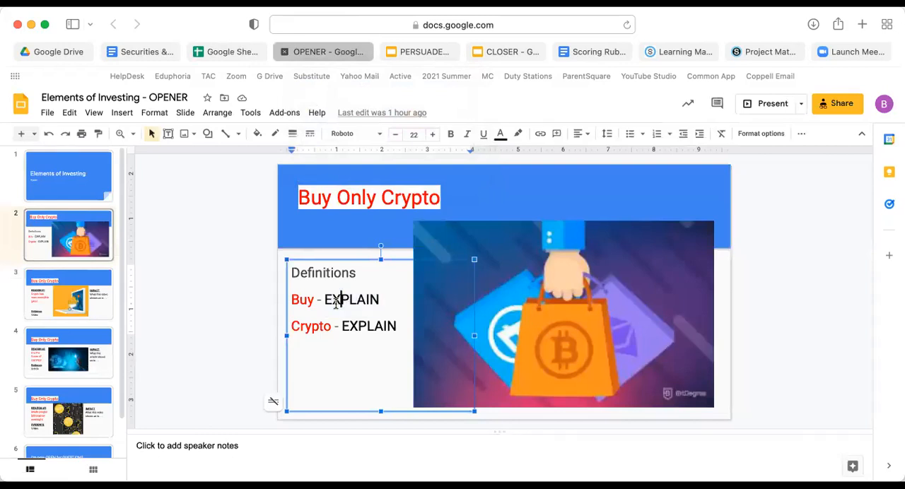
pyautogui.moveTo(352, 347)
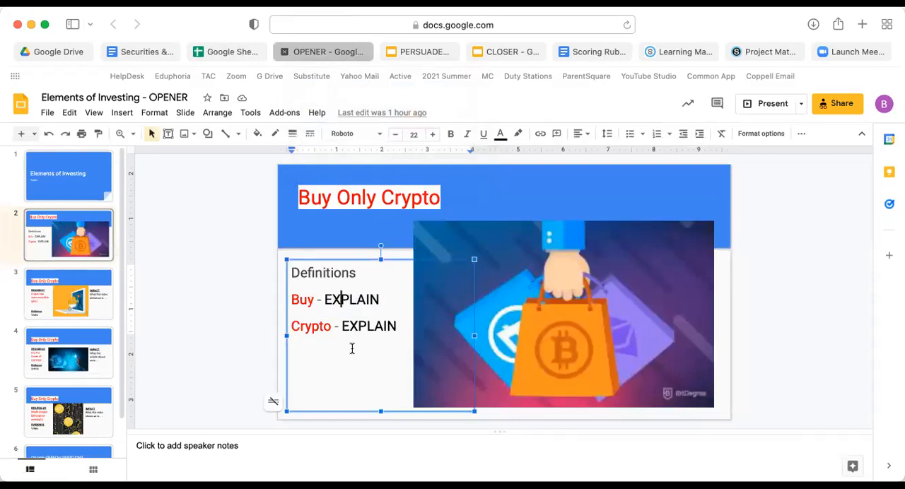
pyautogui.moveTo(67, 294)
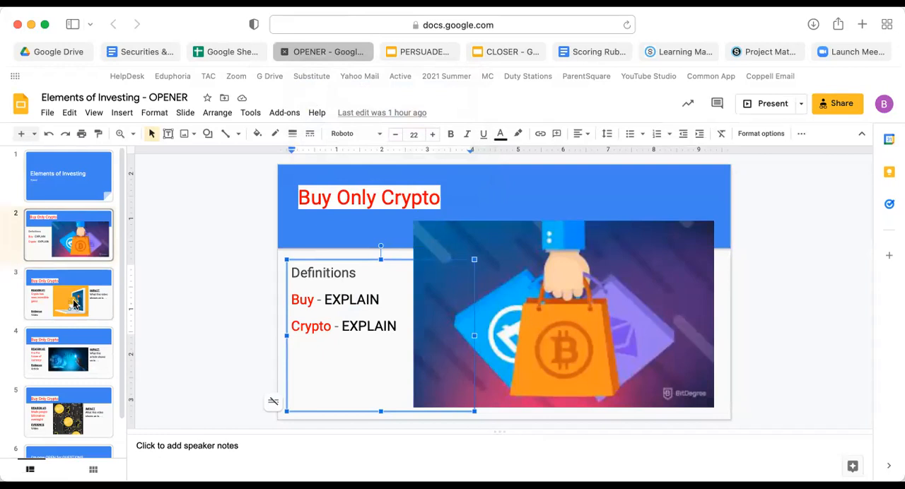
pyautogui.click(68, 294)
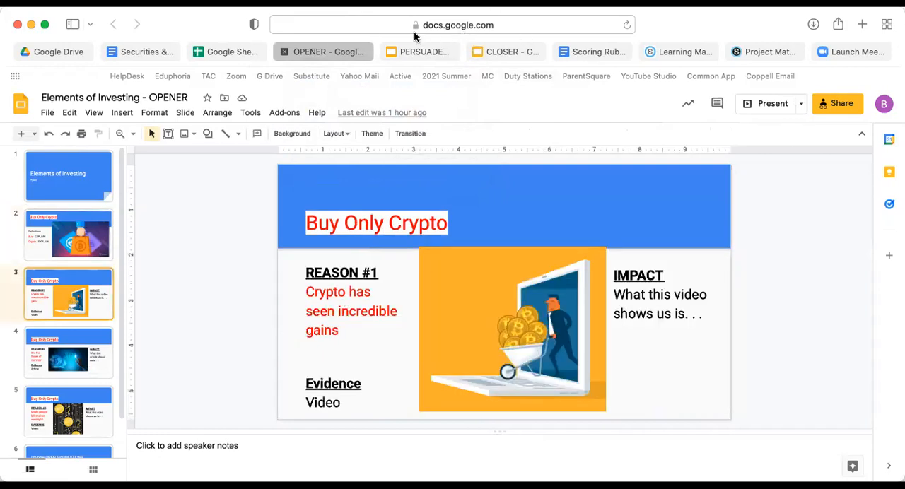
pyautogui.moveTo(387, 51)
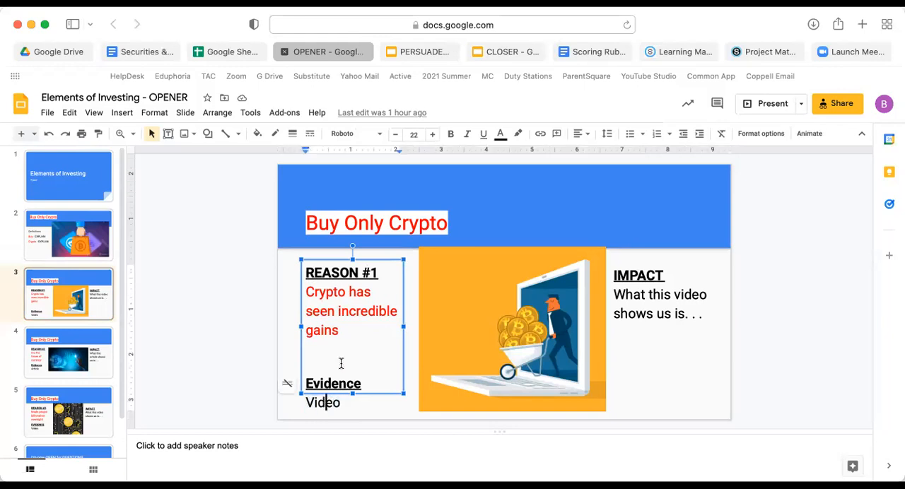
pyautogui.moveTo(352, 322)
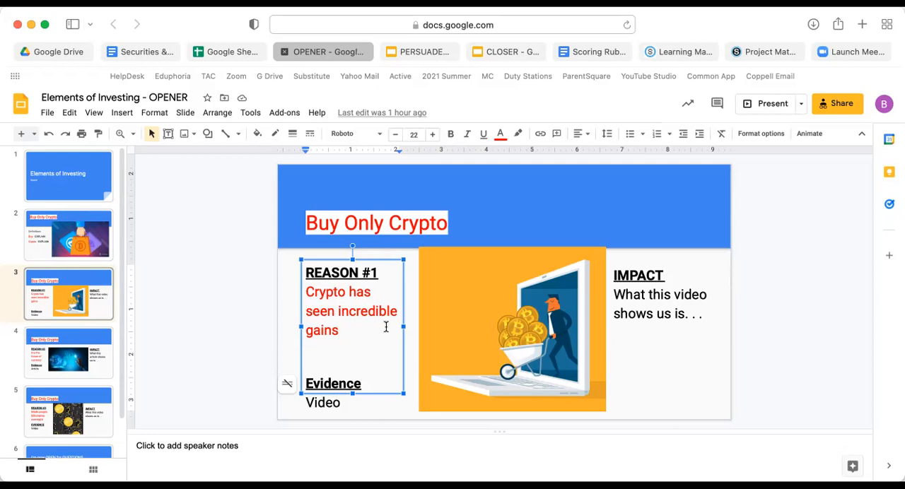
pyautogui.moveTo(571, 283)
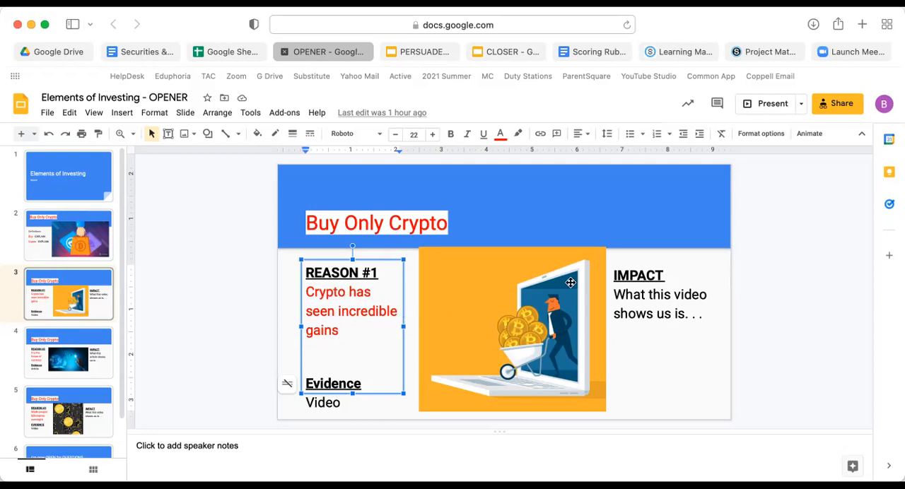
pyautogui.click(658, 304)
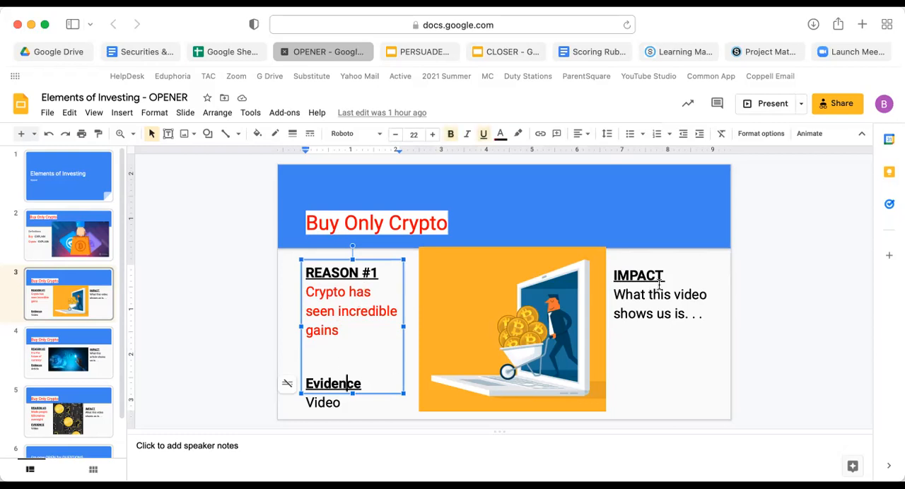
pyautogui.click(659, 304)
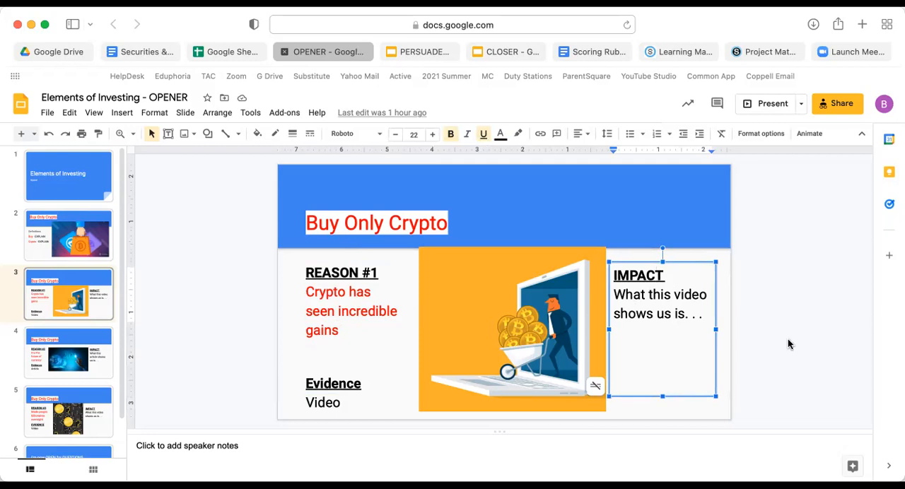
pyautogui.click(658, 274)
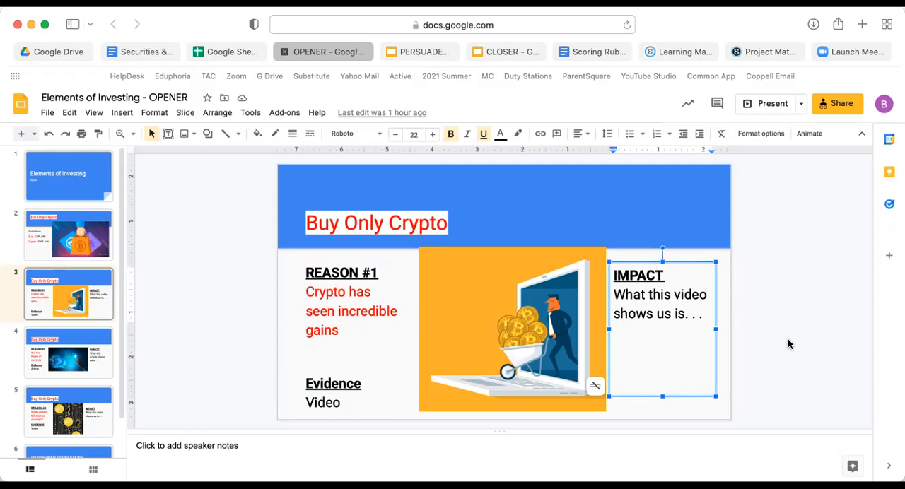
pyautogui.moveTo(461, 345)
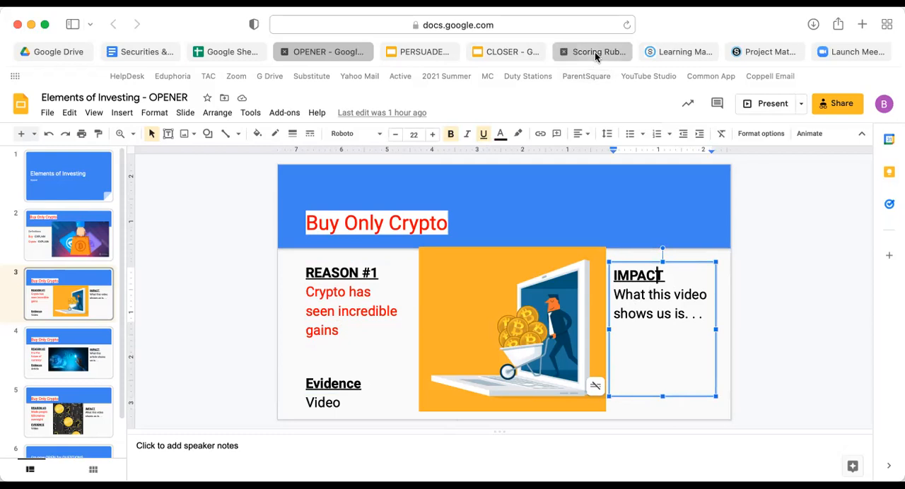
# Check the rubric's Impact Statements row, then return to the Reason #1 slide.
pyautogui.click(591, 51)
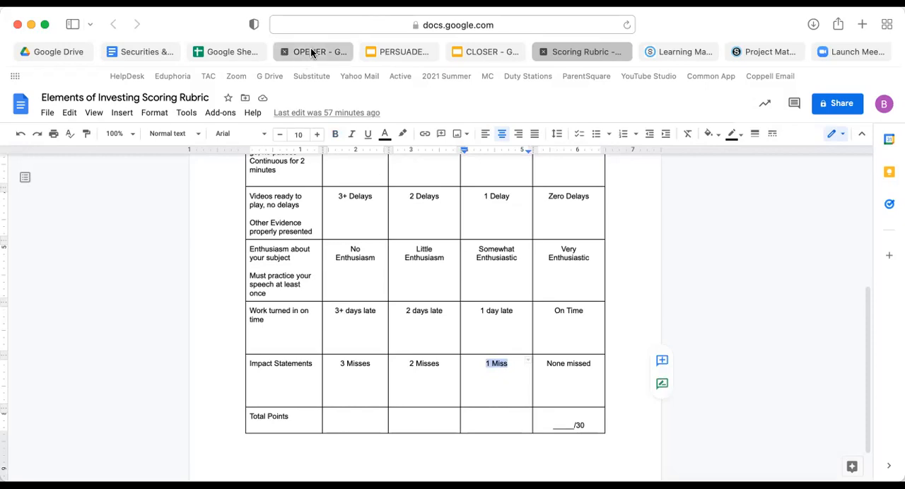
pyautogui.click(321, 51)
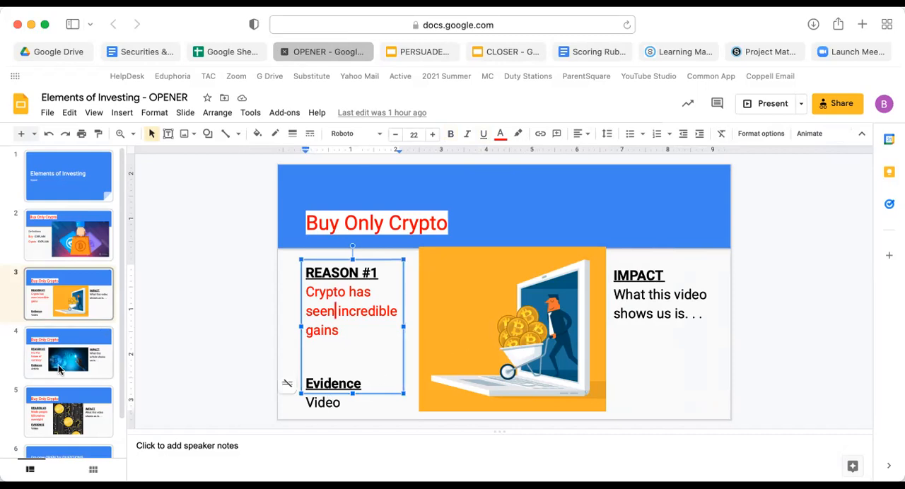
# Flip between the Buy Only Crypto Reason #1 and Reason #2 slides.
pyautogui.click(68, 352)
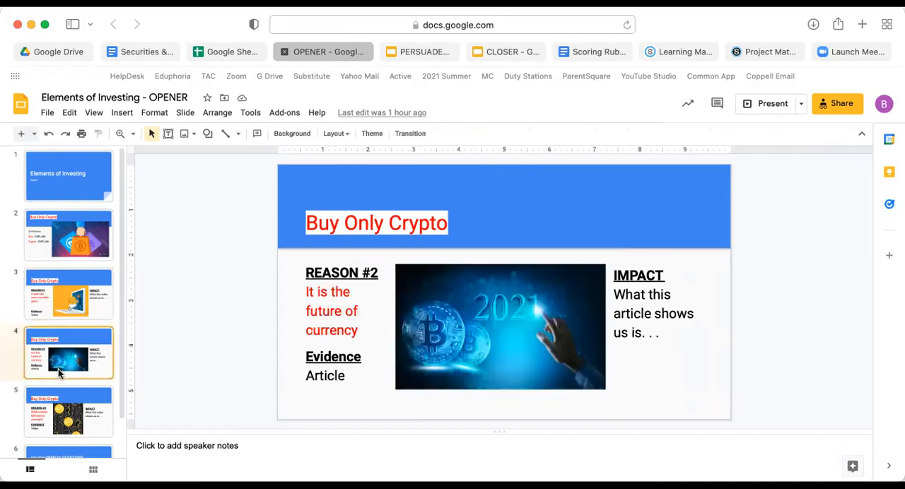
pyautogui.click(68, 293)
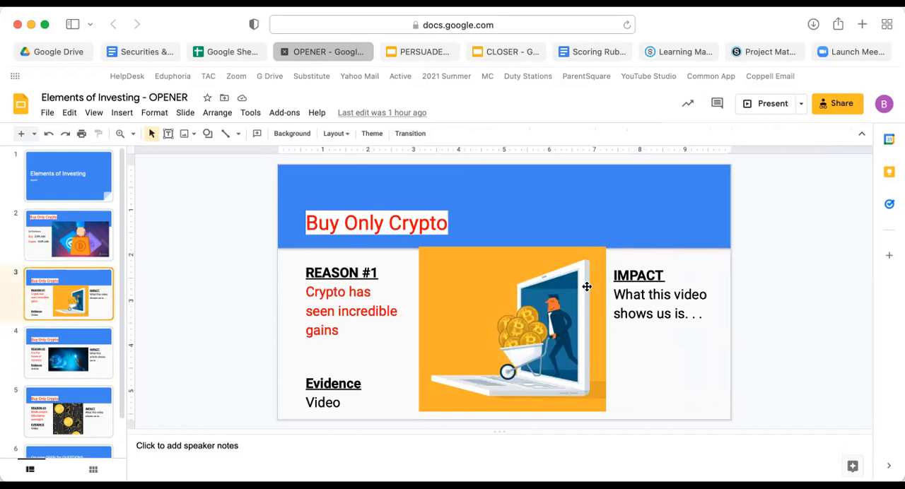
pyautogui.moveTo(657, 256)
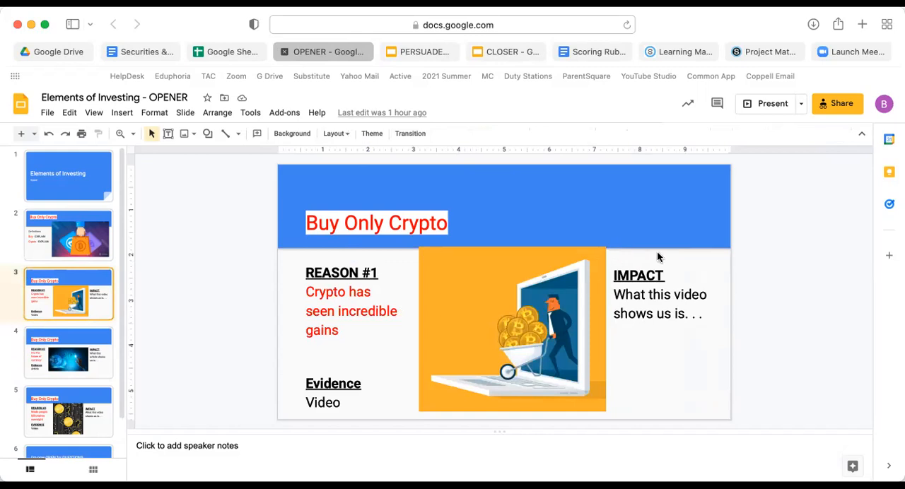
pyautogui.moveTo(673, 334)
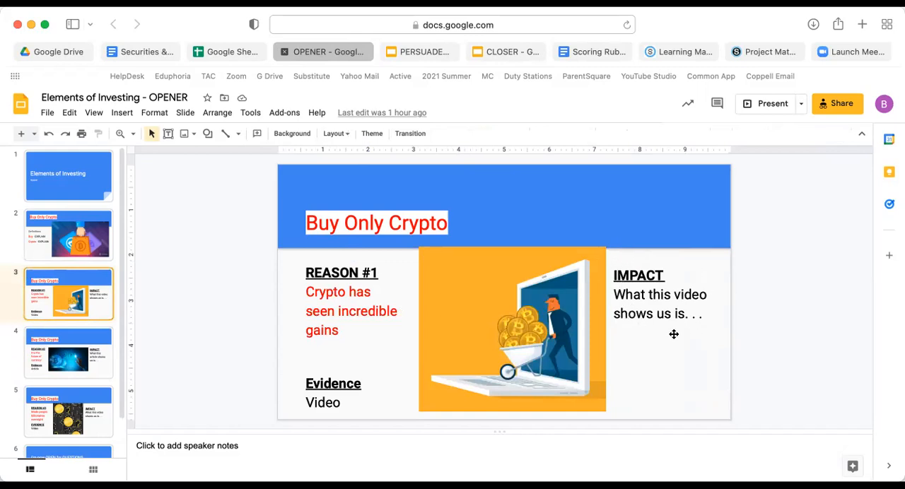
pyautogui.moveTo(639, 249)
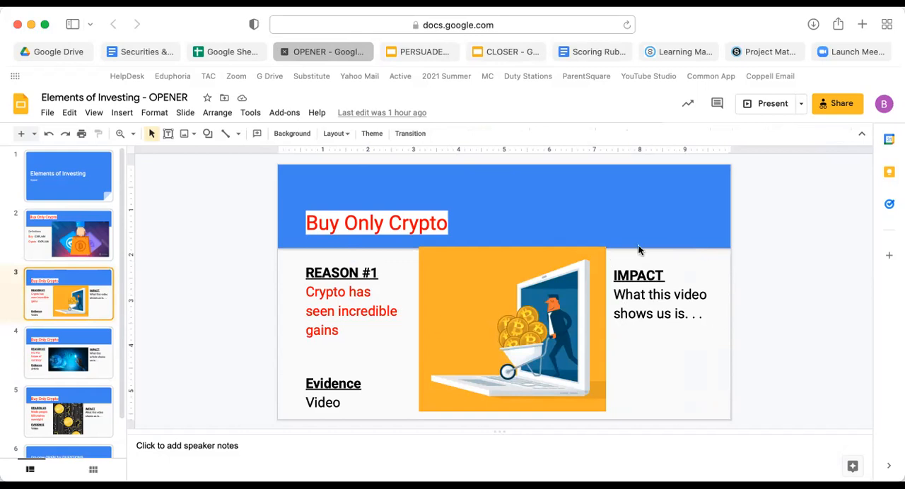
pyautogui.moveTo(675, 341)
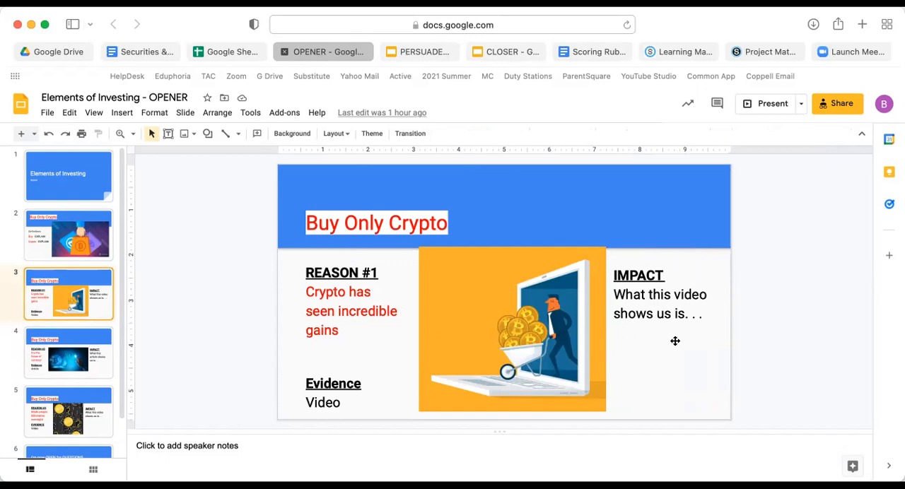
pyautogui.moveTo(577, 259)
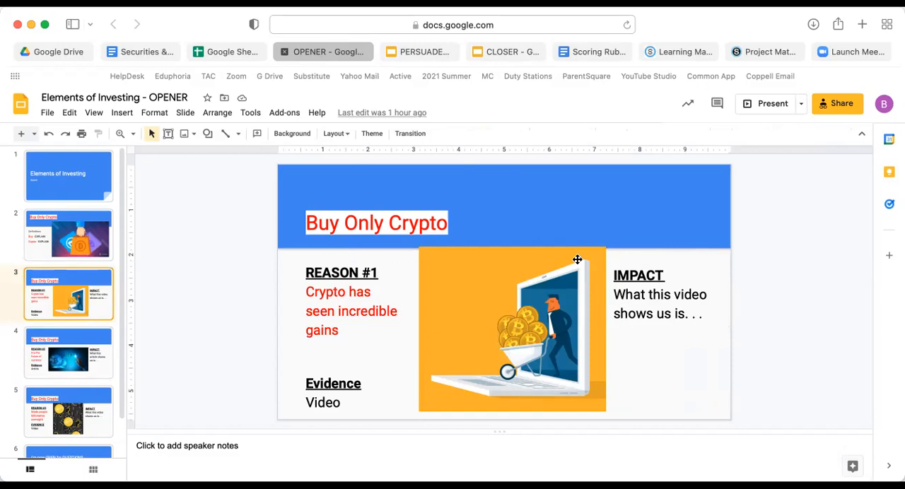
pyautogui.click(68, 352)
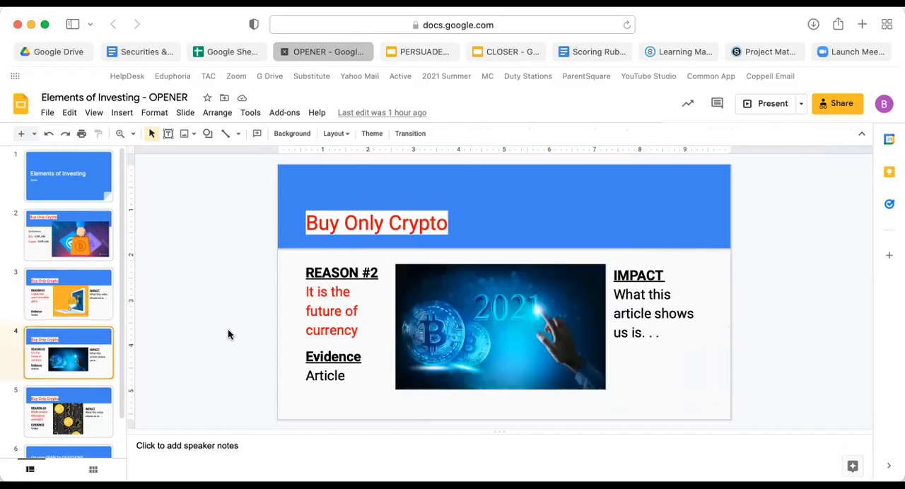
pyautogui.moveTo(319, 351)
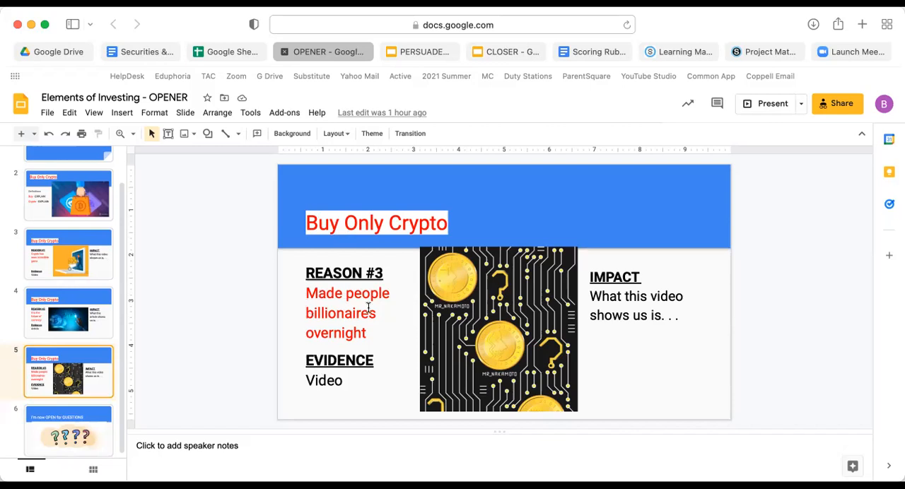
pyautogui.moveTo(532, 371)
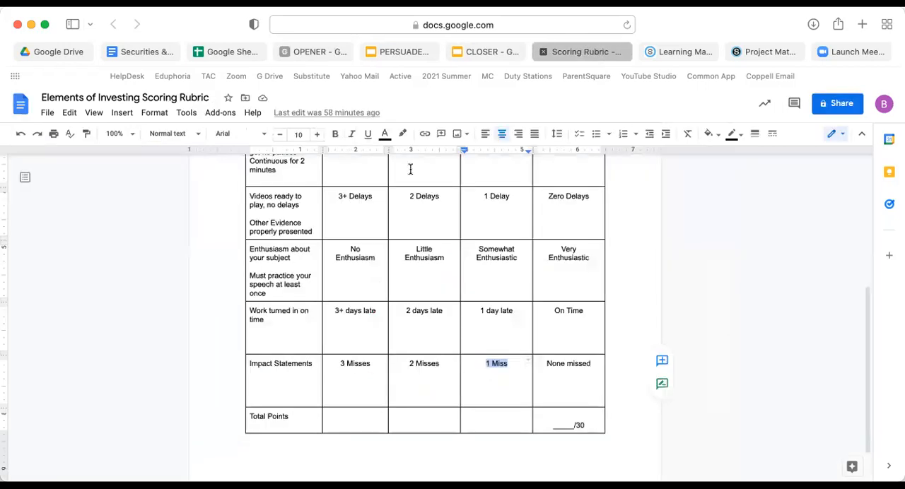
pyautogui.scroll(3)
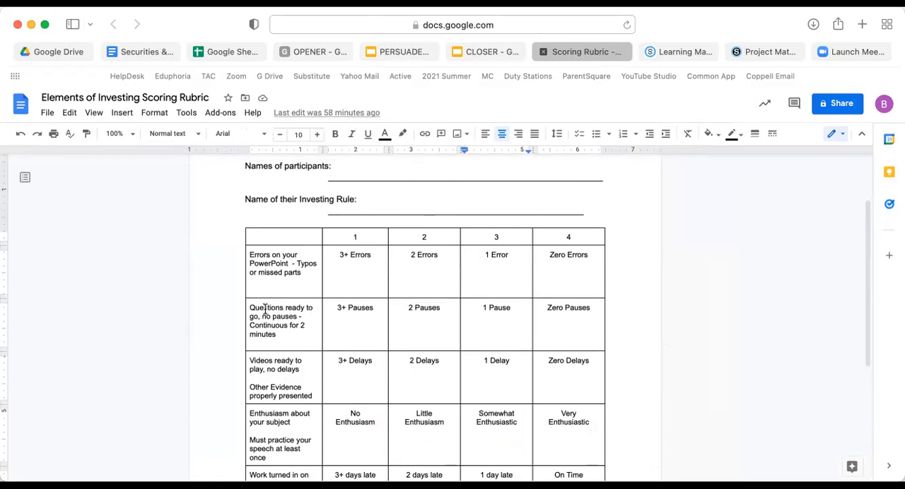
pyautogui.moveTo(313, 51)
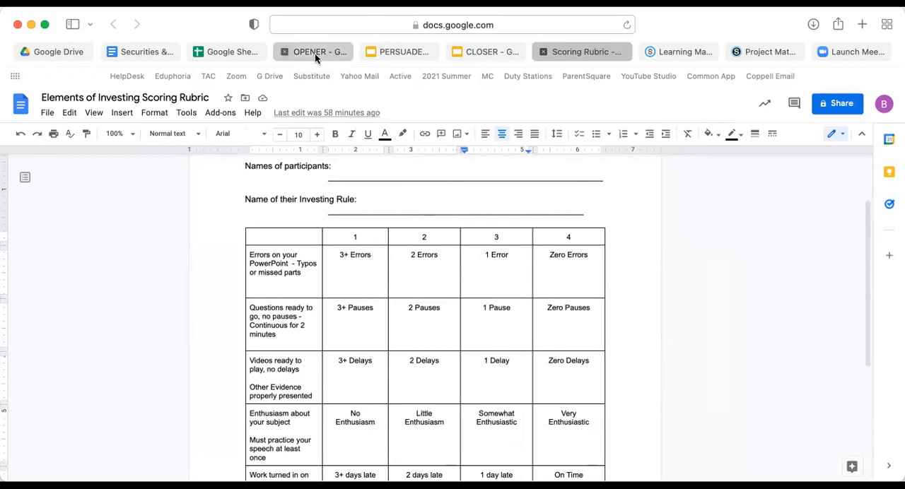
# Glance at the OPENER deck's closing questions slide, then return to the rubric.
pyautogui.click(314, 51)
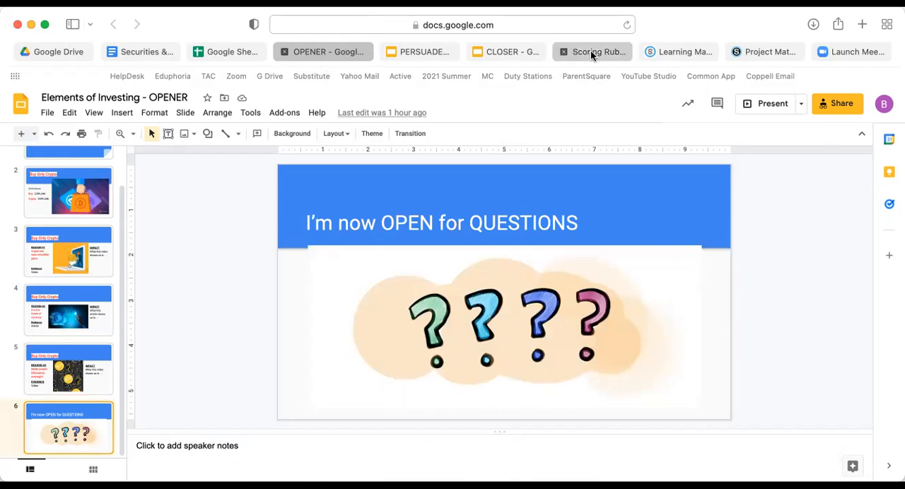
pyautogui.click(596, 51)
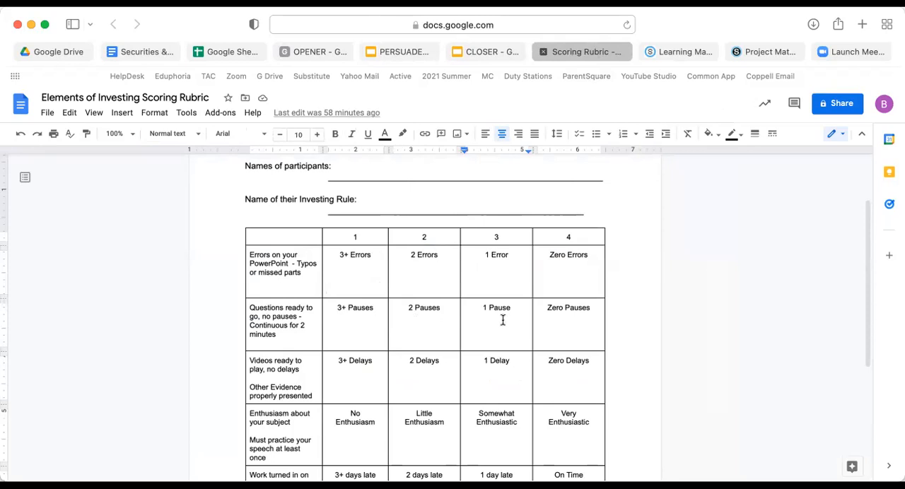
pyautogui.scroll(-3)
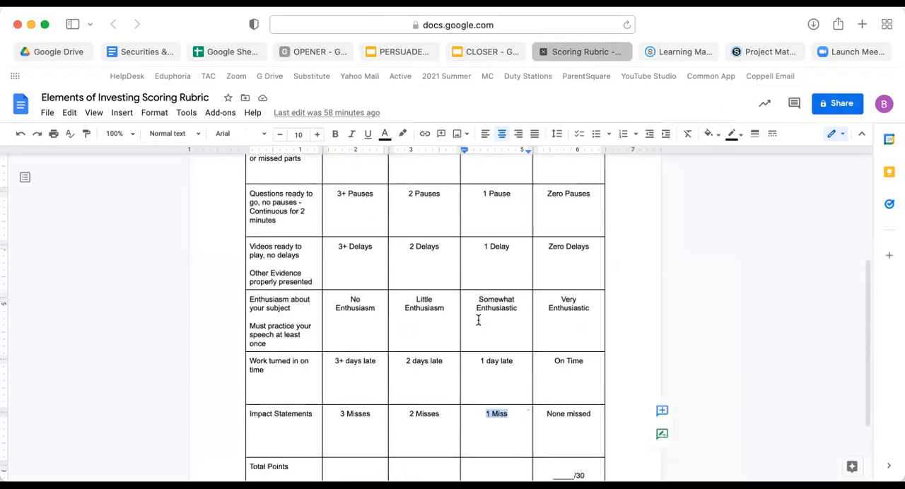
pyautogui.scroll(-3)
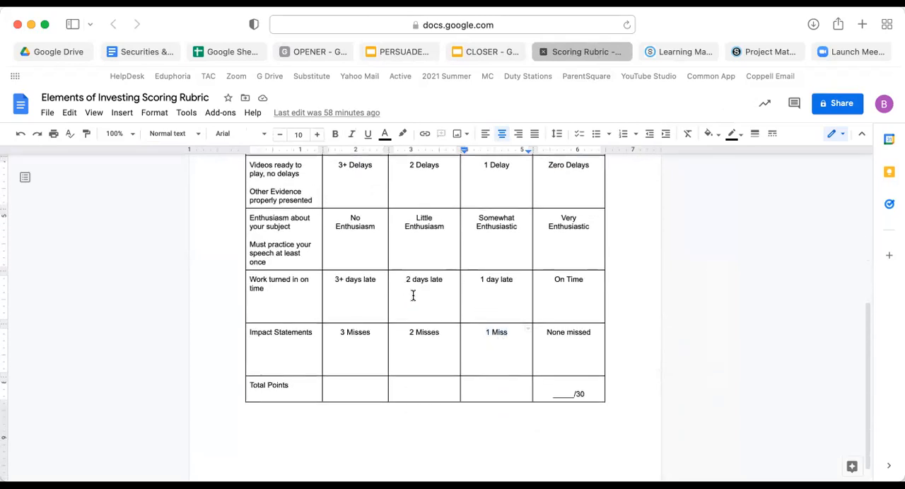
pyautogui.scroll(3)
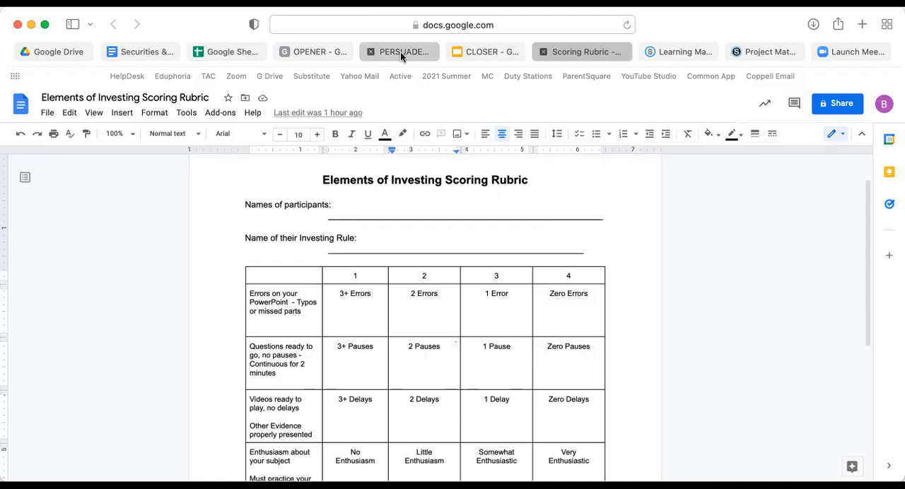
# Step through the PERSUADER Argument #1 and #3 slides, then switch to the CLOSER deck.
pyautogui.click(399, 51)
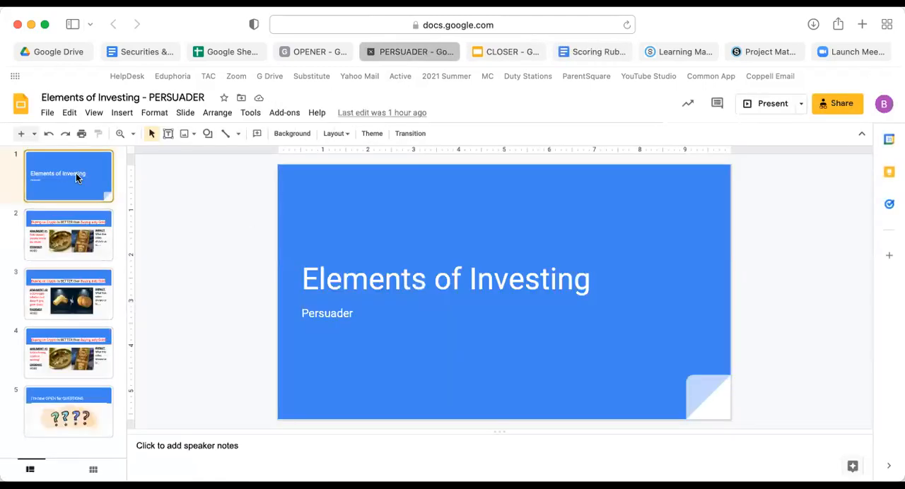
pyautogui.click(68, 235)
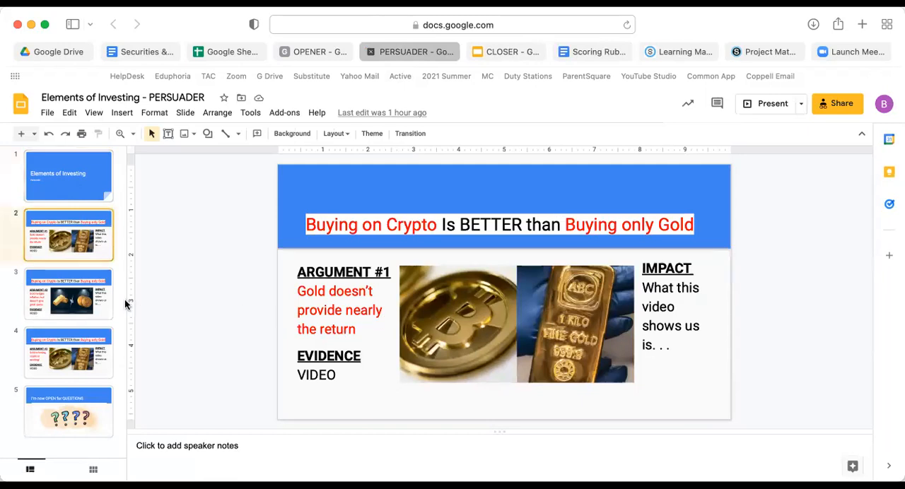
pyautogui.click(68, 352)
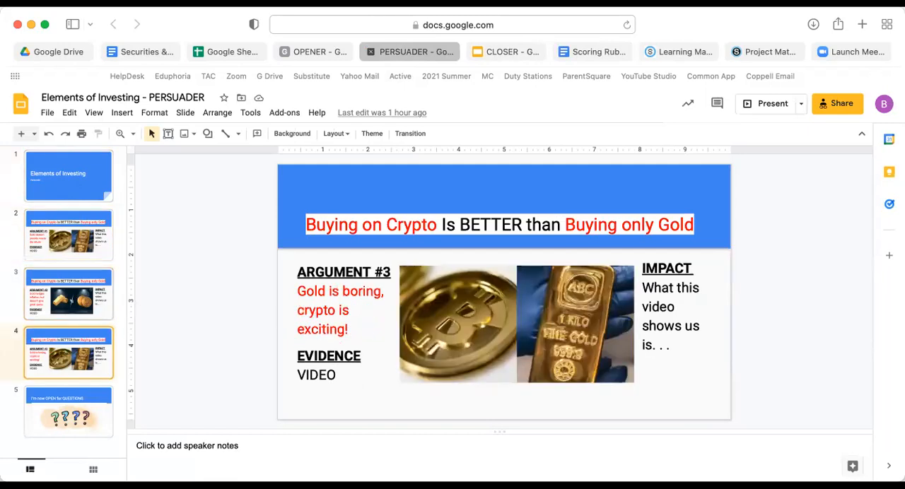
pyautogui.click(68, 235)
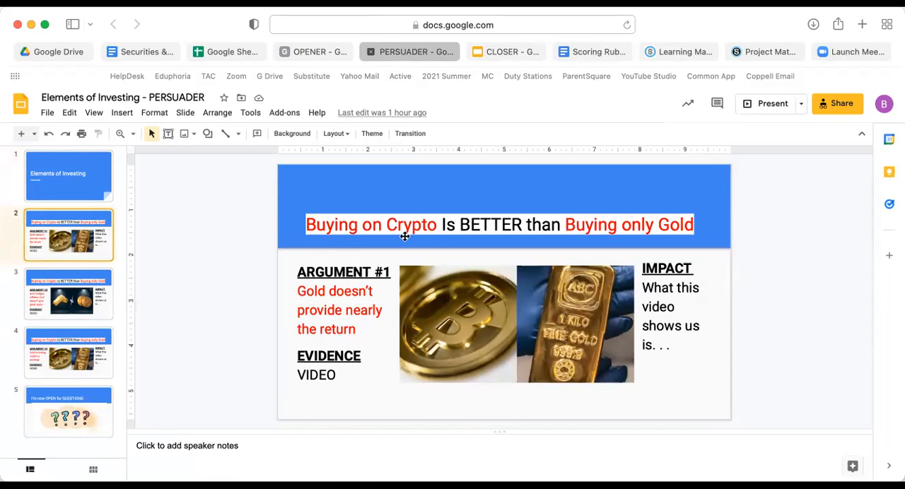
pyautogui.moveTo(329, 257)
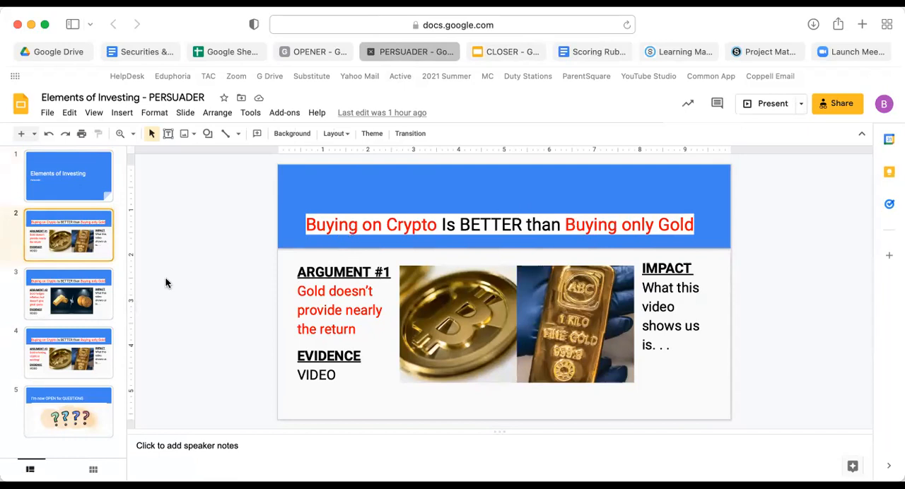
pyautogui.click(67, 353)
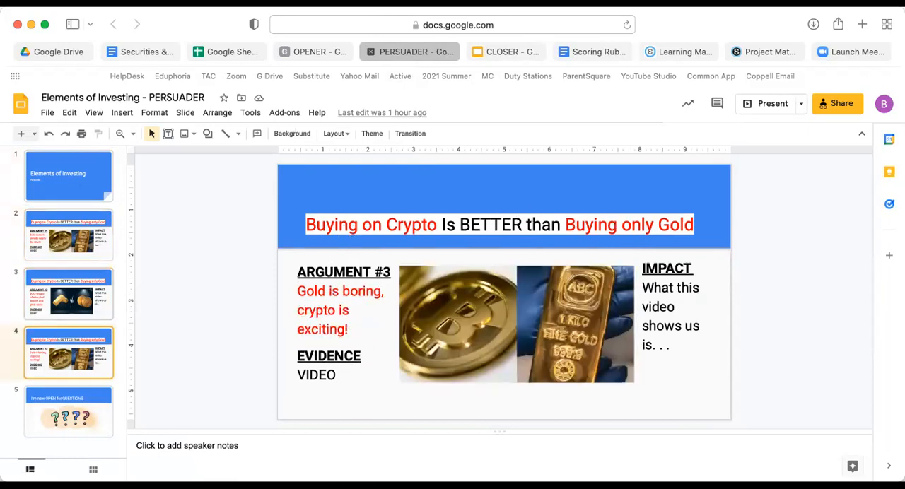
pyautogui.click(68, 411)
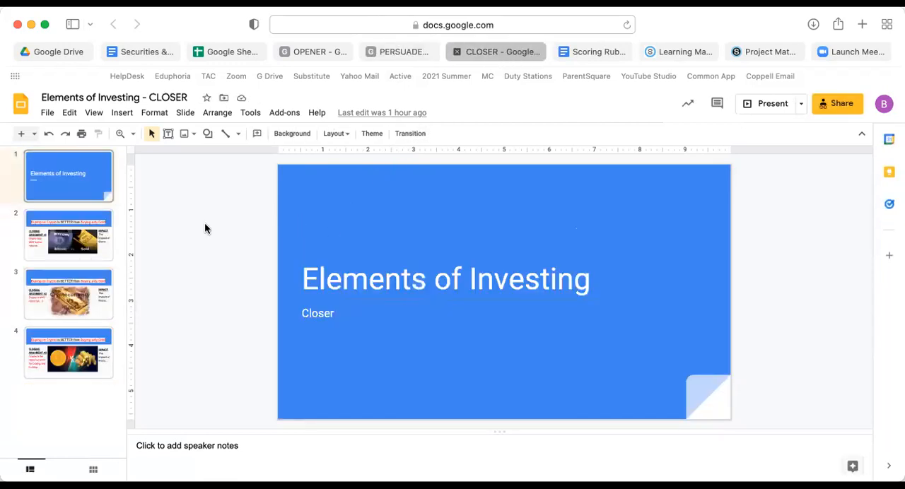
# View the CLOSER deck's three closing argument slides in turn, ending on the rubric.
pyautogui.click(68, 235)
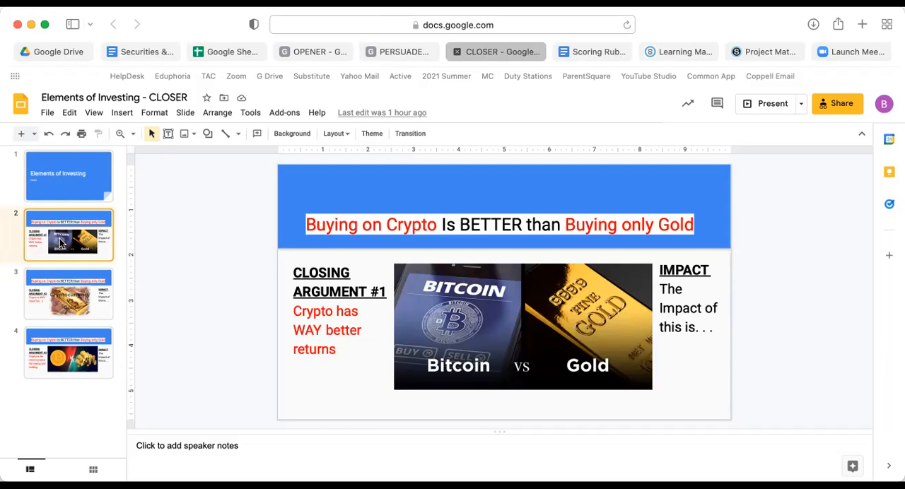
pyautogui.moveTo(331, 362)
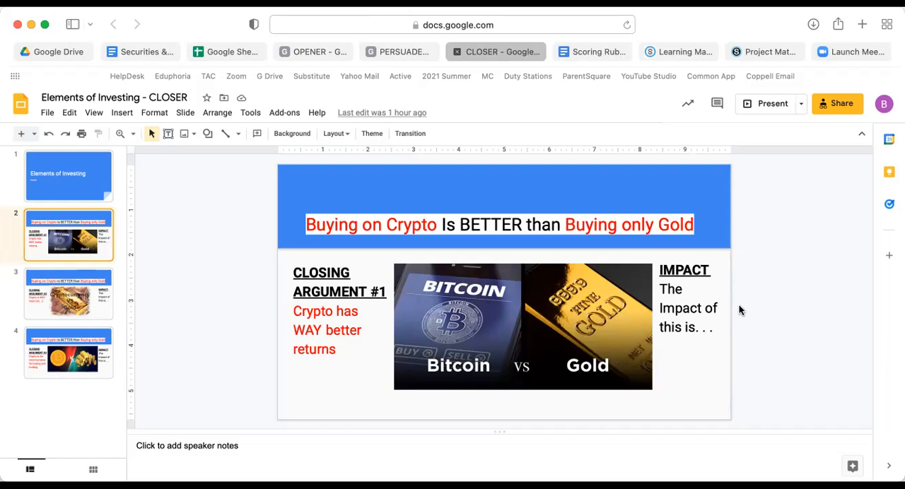
pyautogui.moveTo(695, 343)
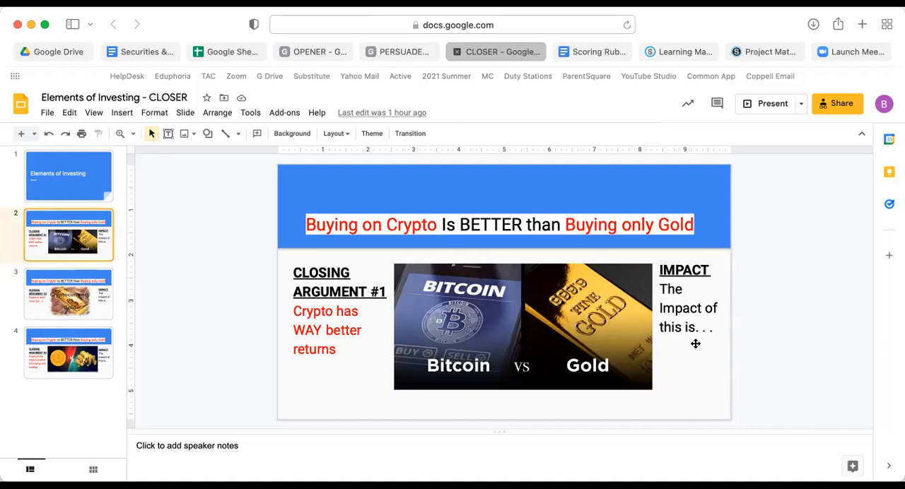
pyautogui.moveTo(705, 343)
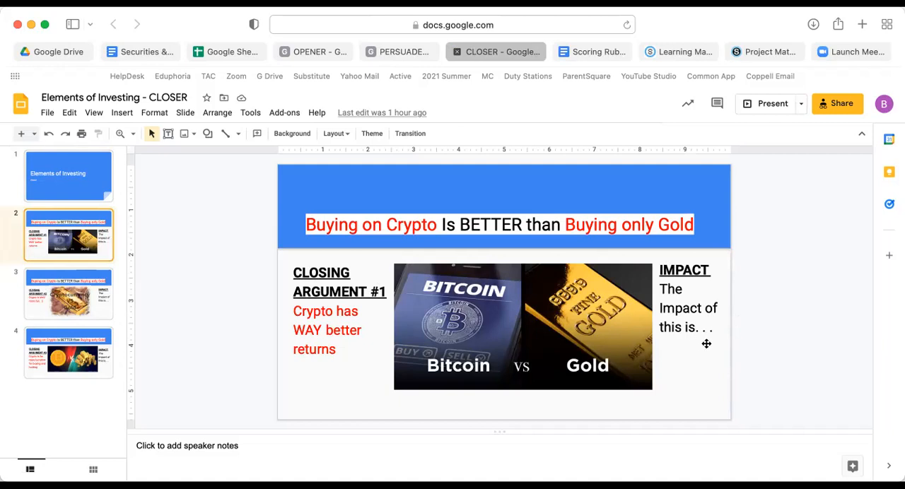
pyautogui.moveTo(659, 333)
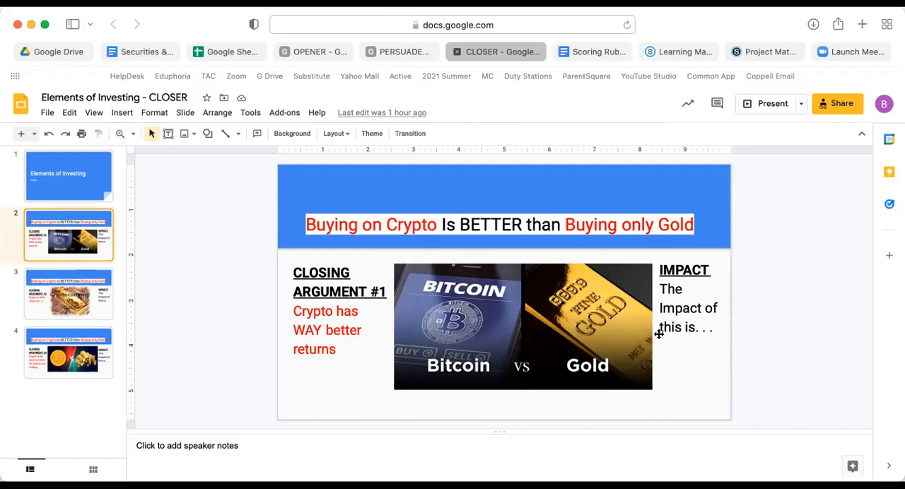
pyautogui.moveTo(740, 328)
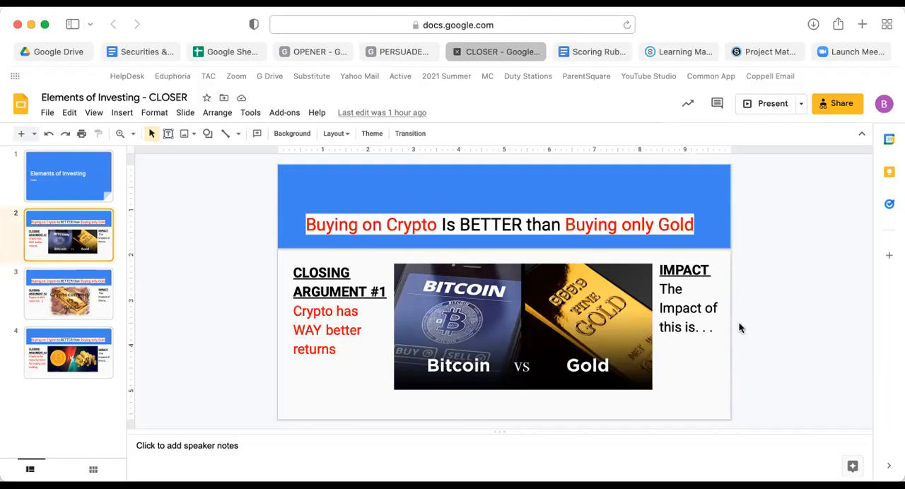
pyautogui.moveTo(577, 306)
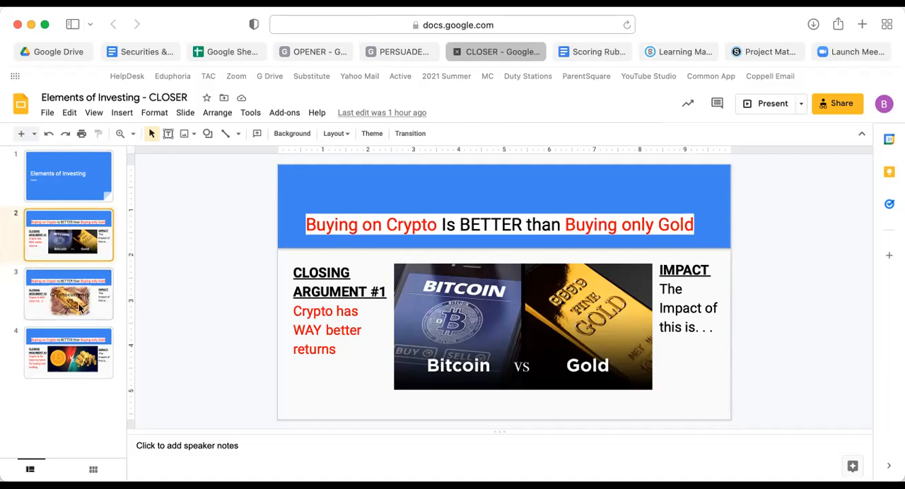
pyautogui.click(68, 294)
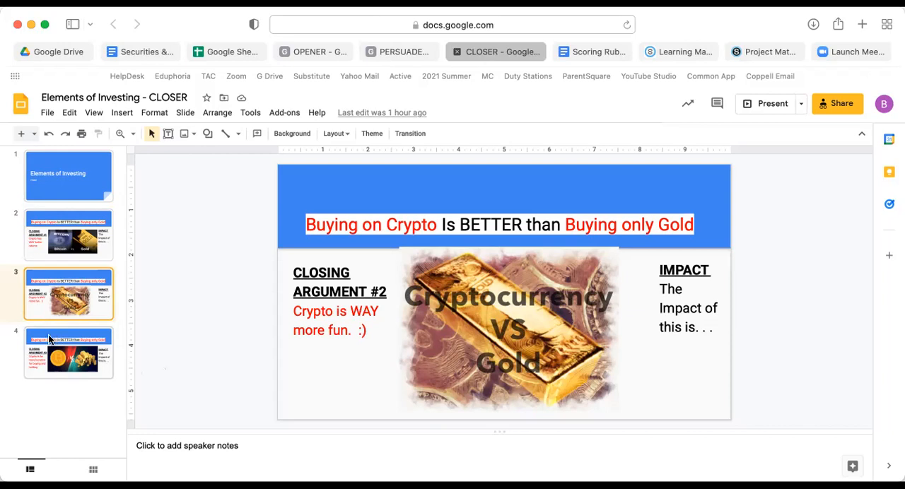
pyautogui.moveTo(56, 367)
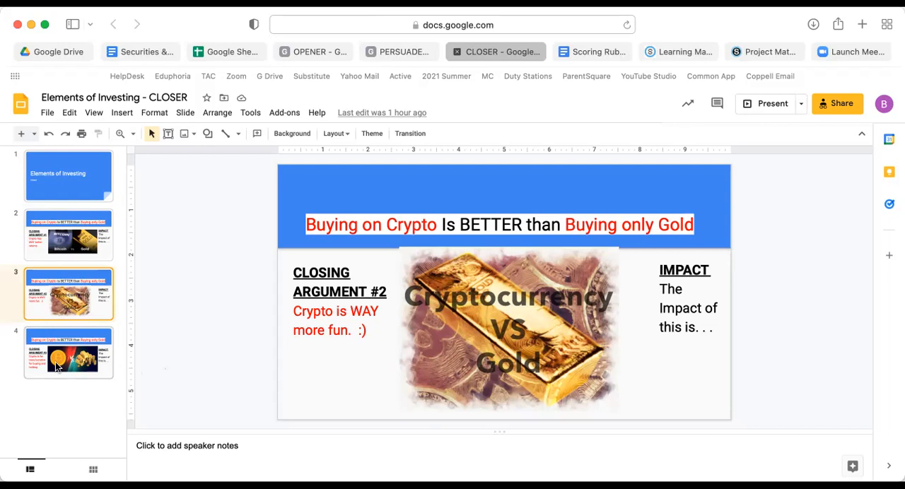
pyautogui.moveTo(59, 359)
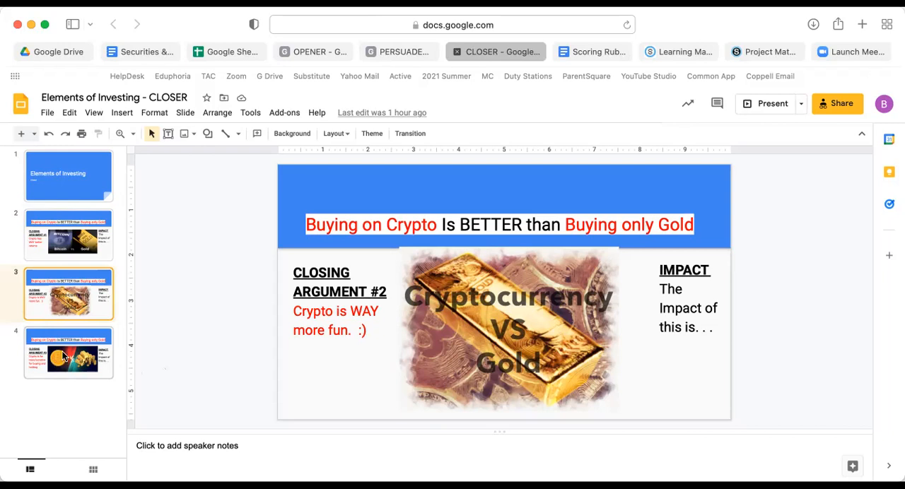
pyautogui.click(68, 352)
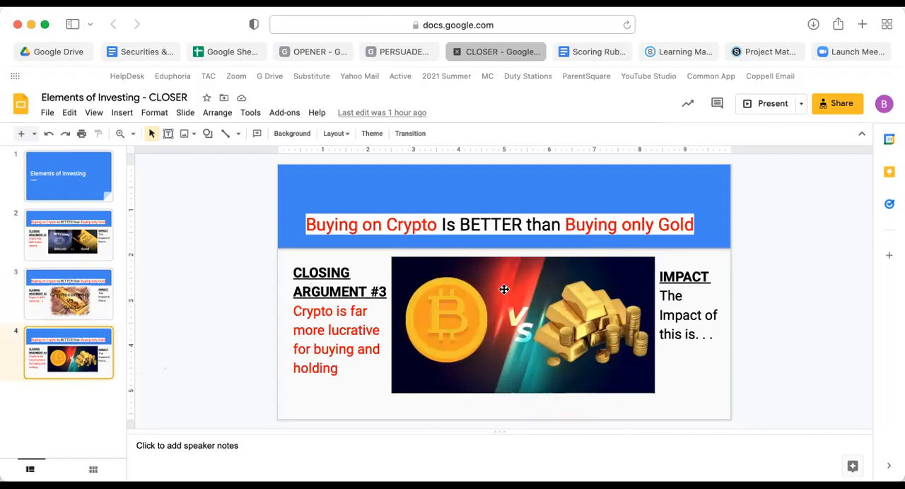
pyautogui.moveTo(610, 81)
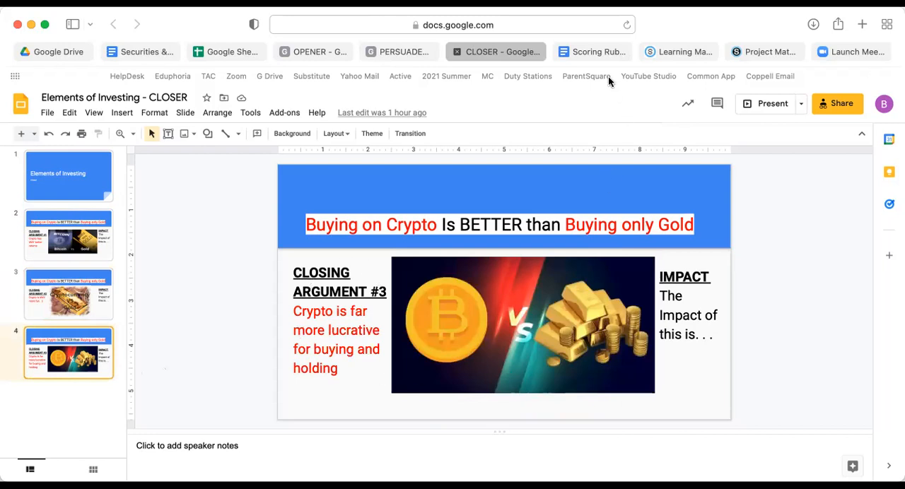
pyautogui.click(591, 51)
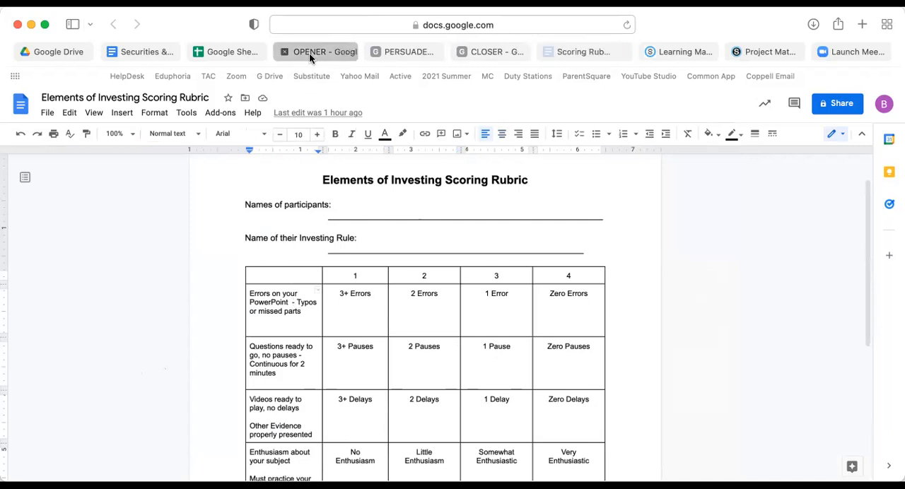
pyautogui.click(322, 51)
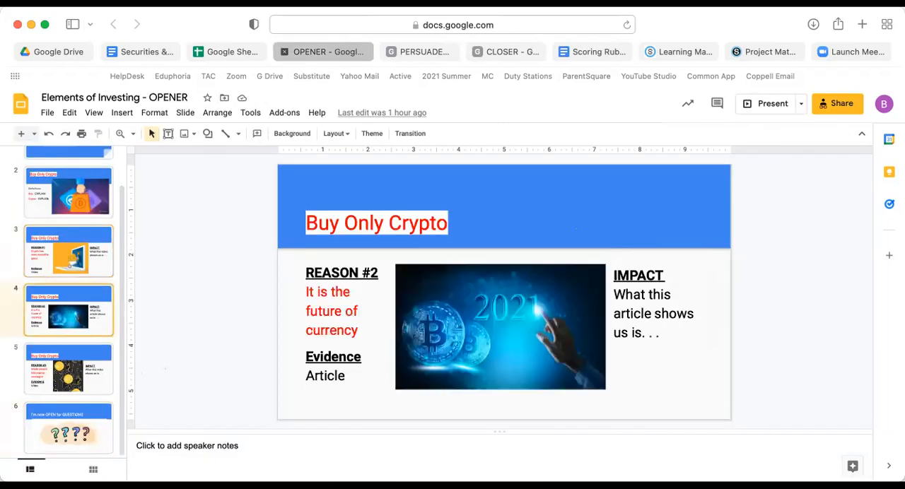
pyautogui.click(68, 192)
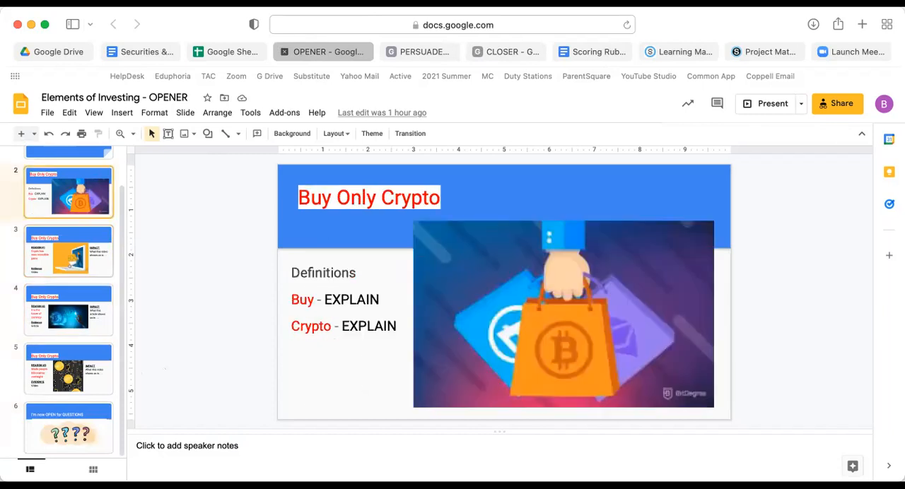
pyautogui.click(68, 175)
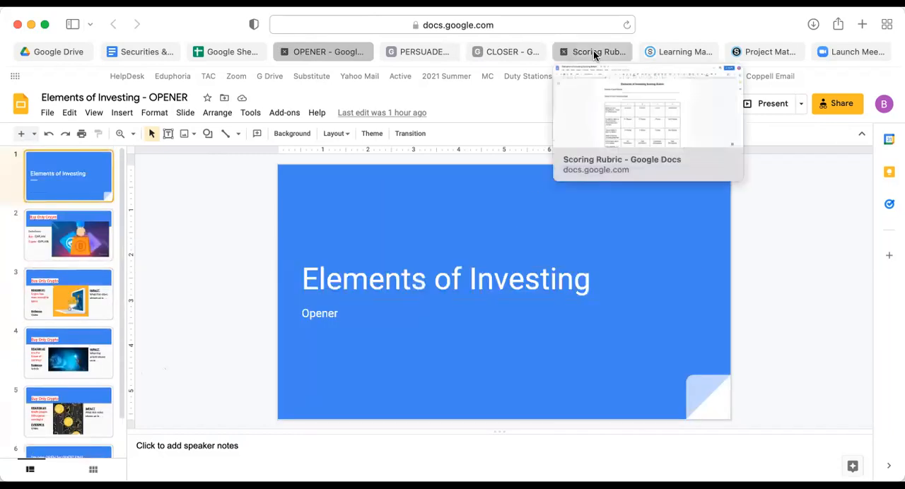
pyautogui.click(590, 51)
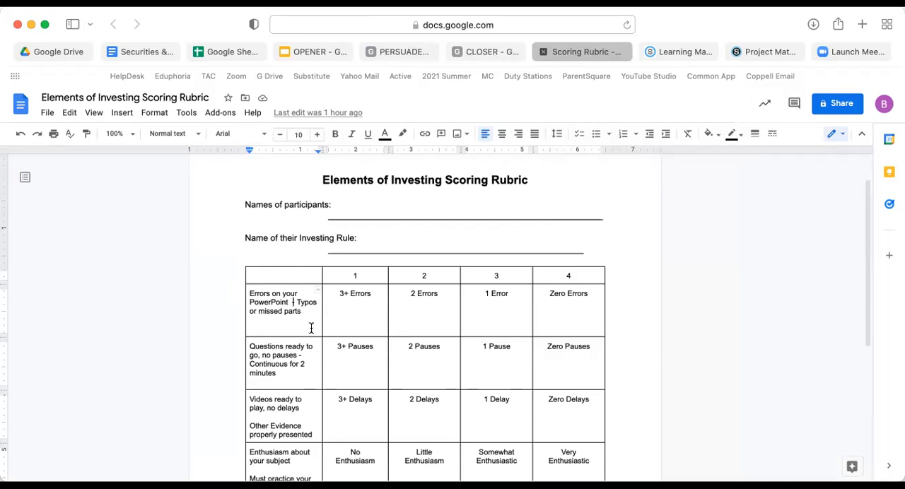
pyautogui.moveTo(503, 310)
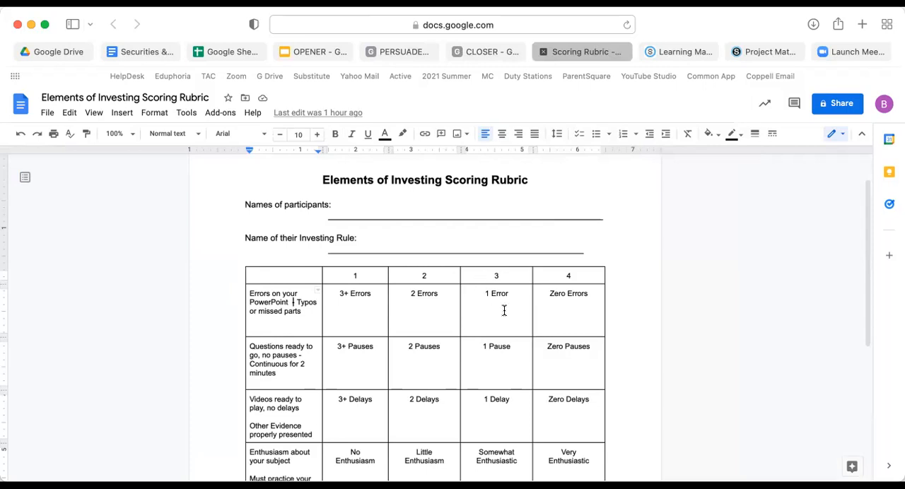
pyautogui.moveTo(518, 322)
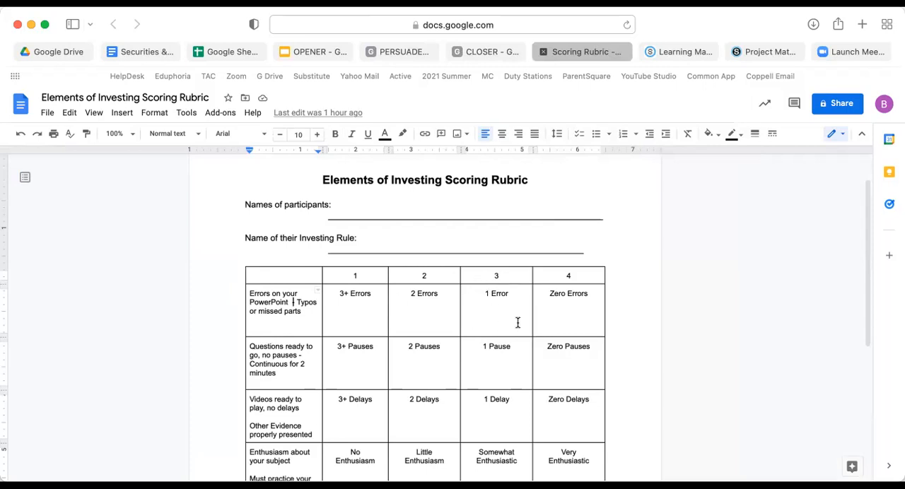
pyautogui.scroll(-3)
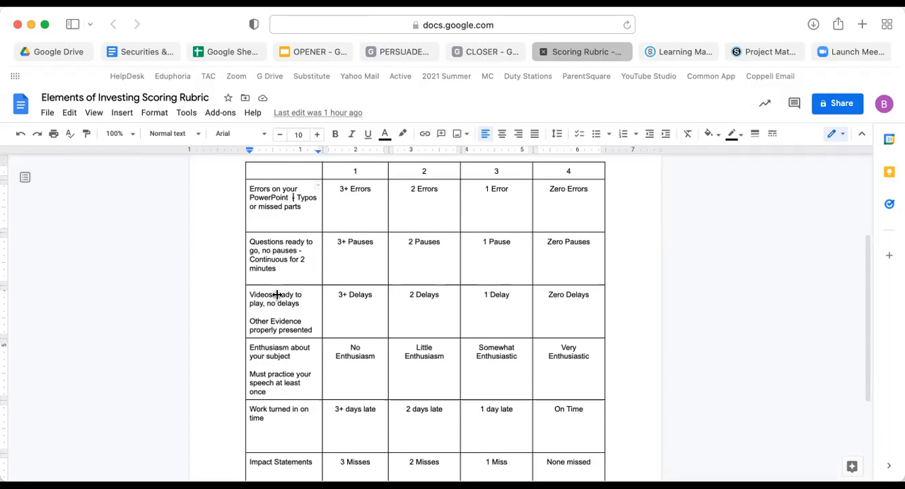
pyautogui.moveTo(322, 325)
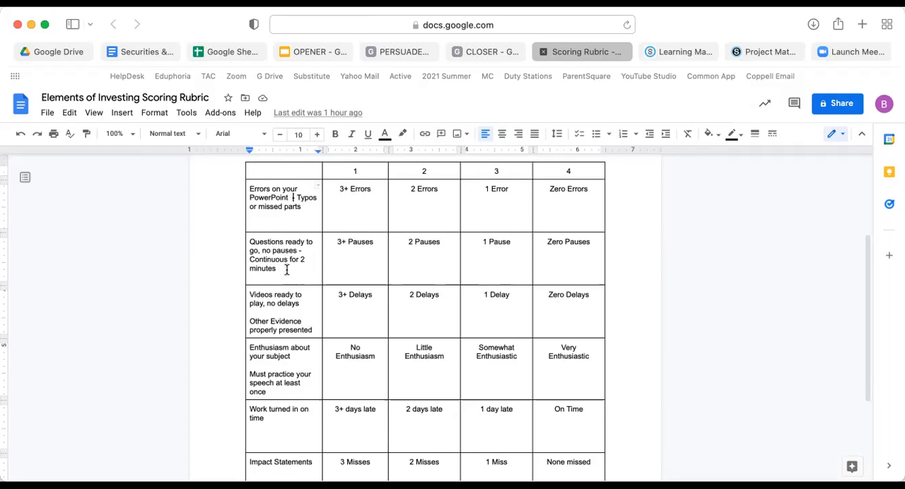
pyautogui.scroll(-3)
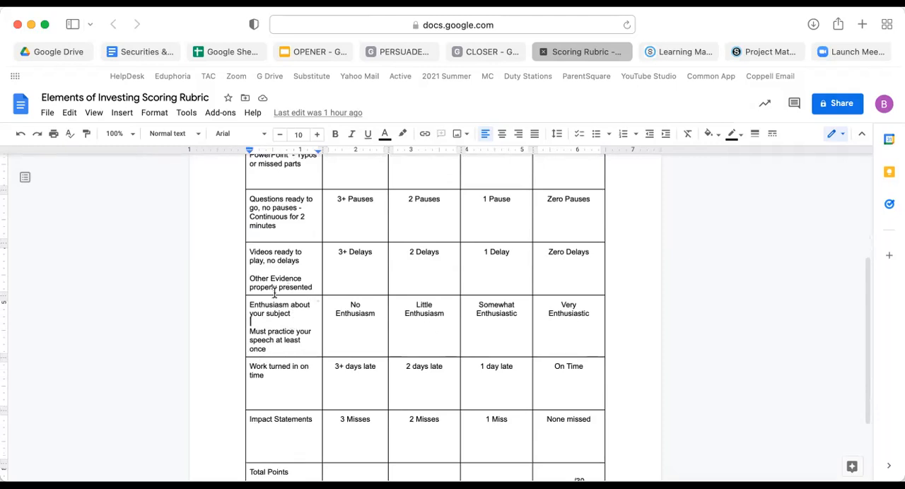
pyautogui.scroll(-3)
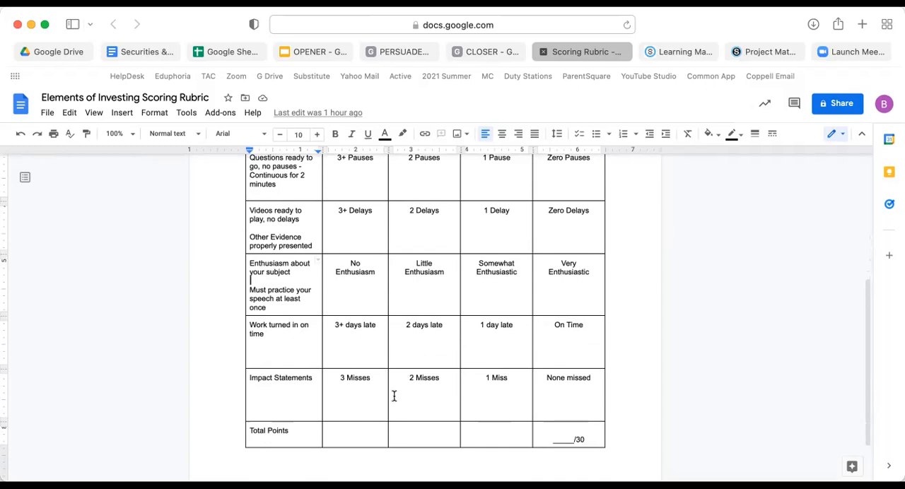
pyautogui.scroll(3)
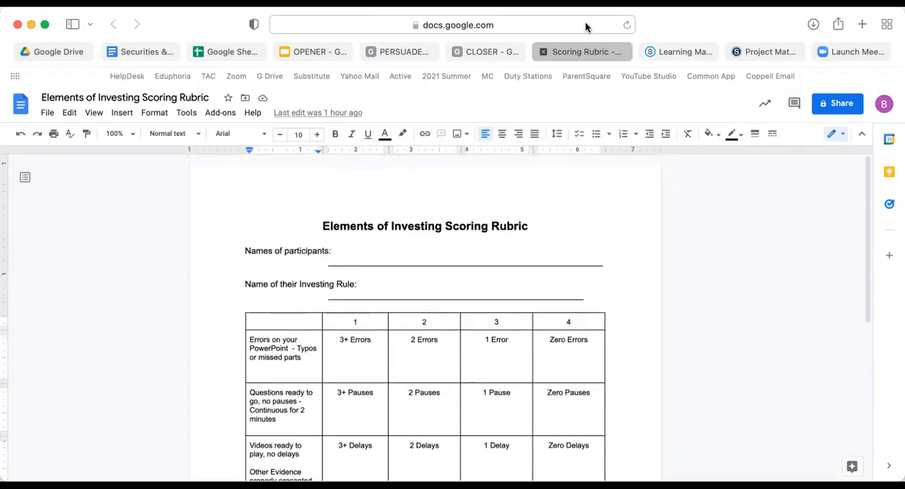